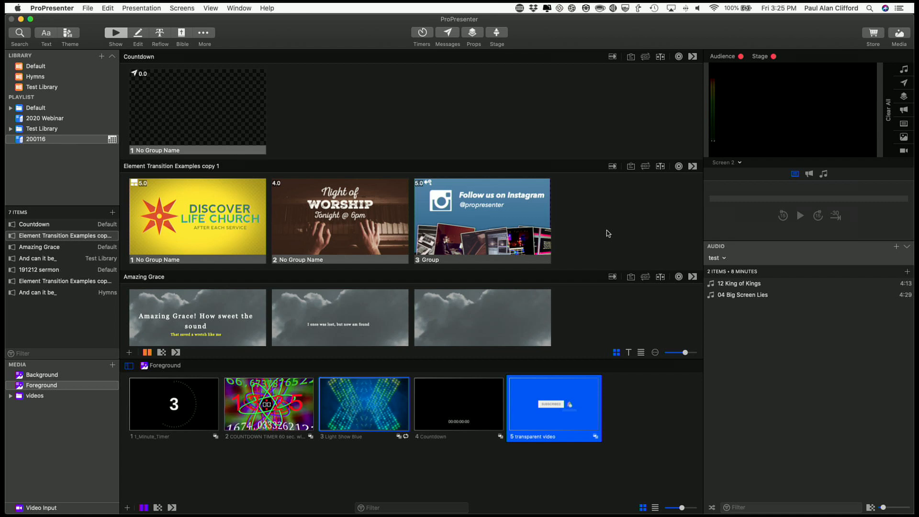
pyautogui.moveTo(605, 236)
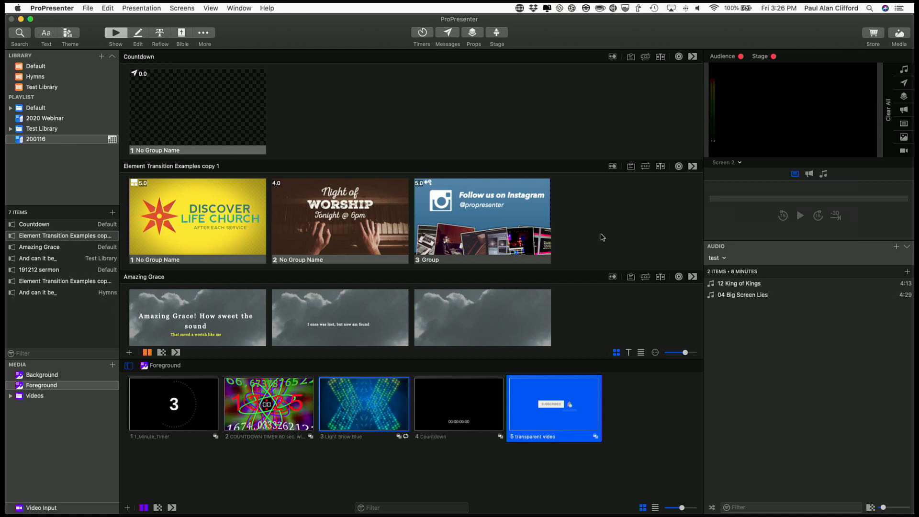
pyautogui.moveTo(258, 233)
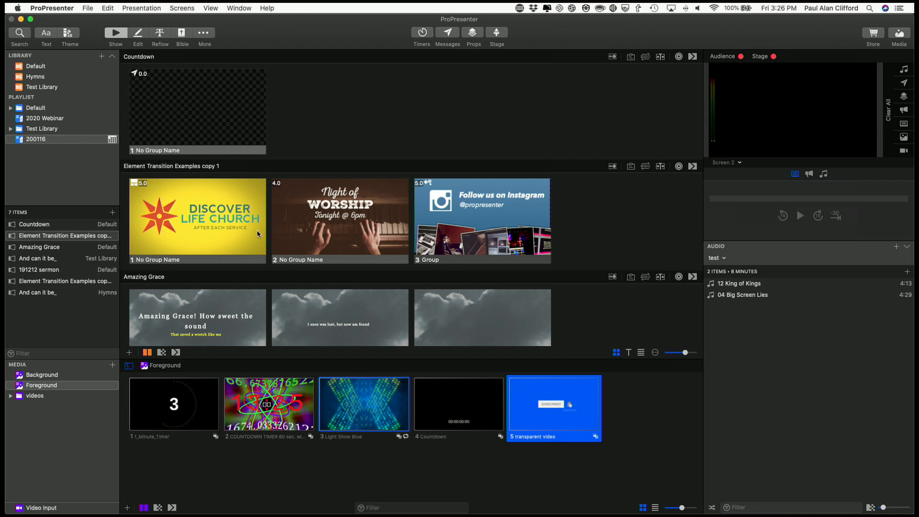
pyautogui.moveTo(230, 211)
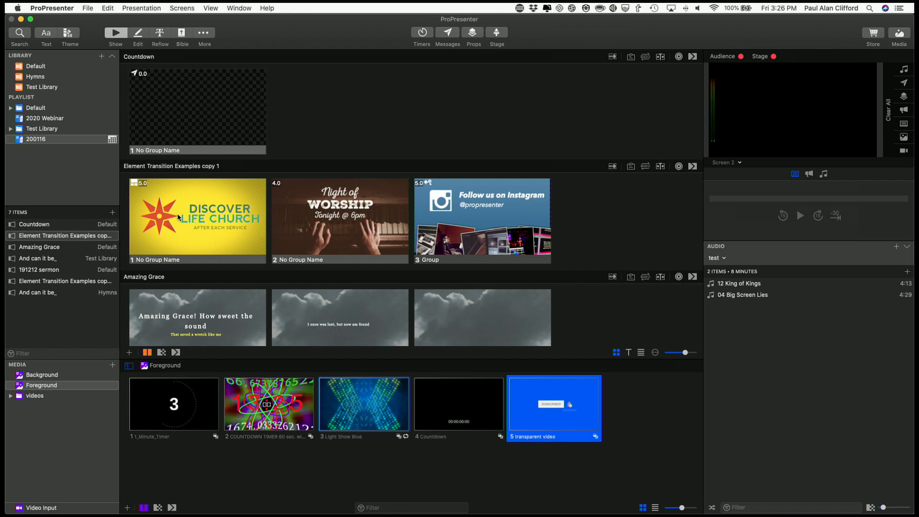
pyautogui.moveTo(175, 222)
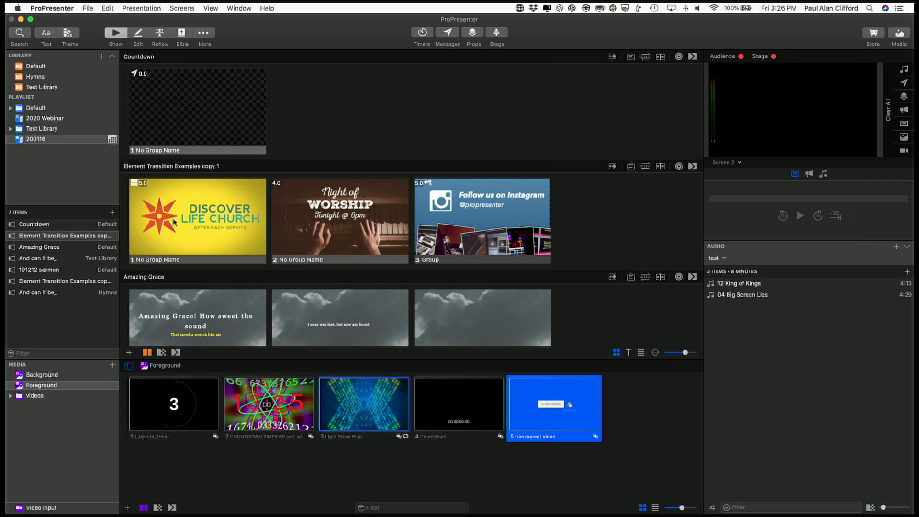
pyautogui.moveTo(183, 220)
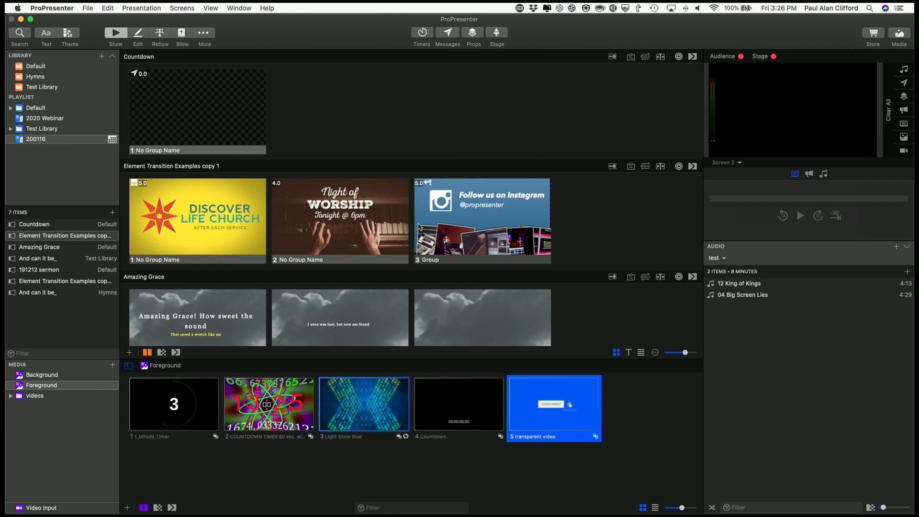
pyautogui.moveTo(574, 221)
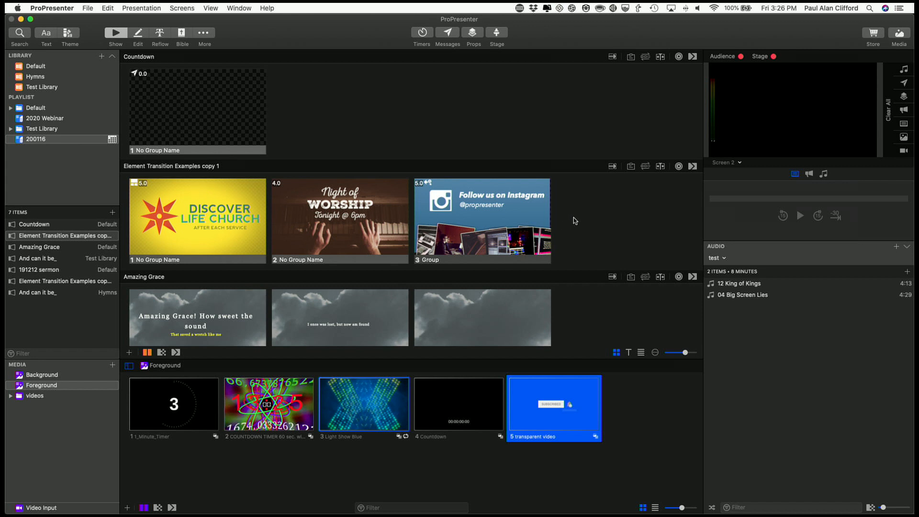
pyautogui.moveTo(594, 212)
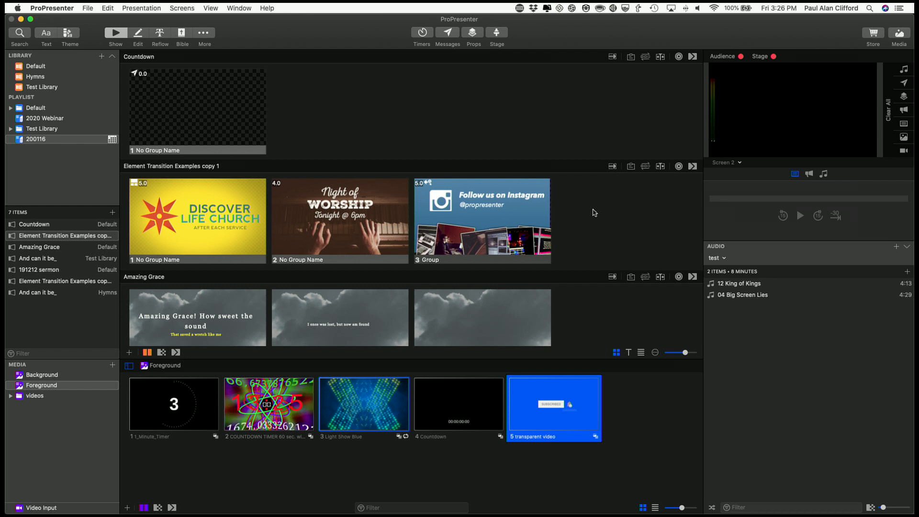
# Select all three Element Transition Examples slides and set a 7-second Go to Next timer
pyautogui.click(482, 219)
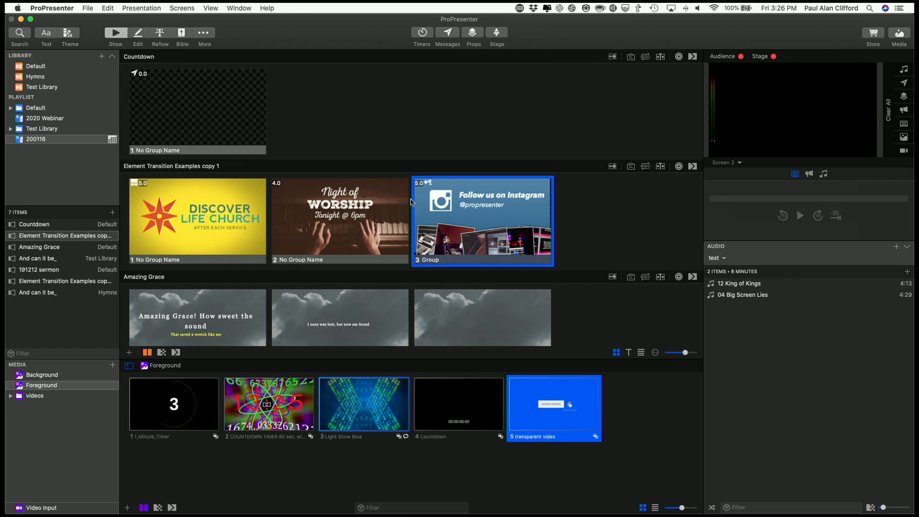
pyautogui.click(198, 217)
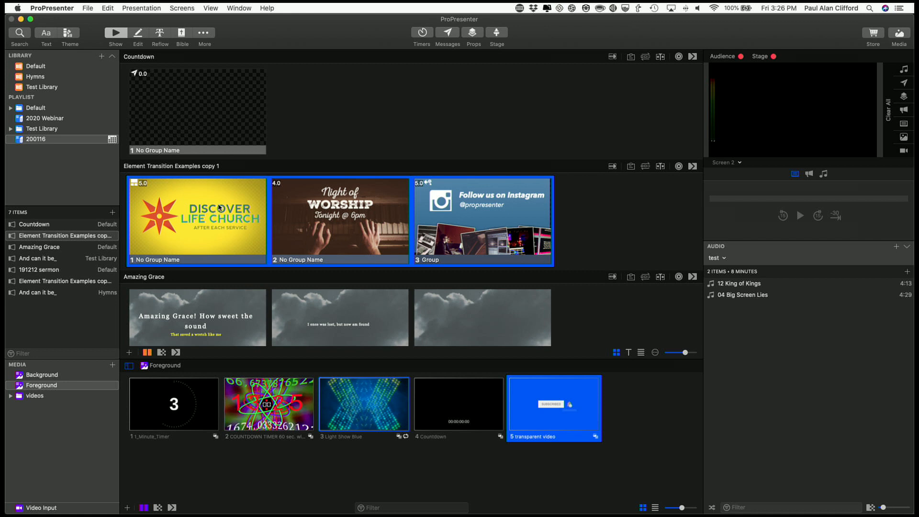
pyautogui.rightClick(220, 211)
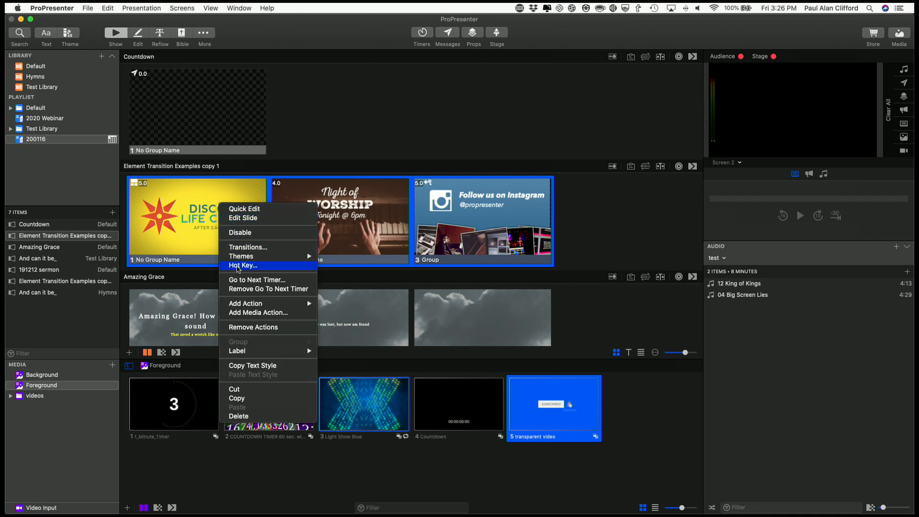
pyautogui.moveTo(268, 290)
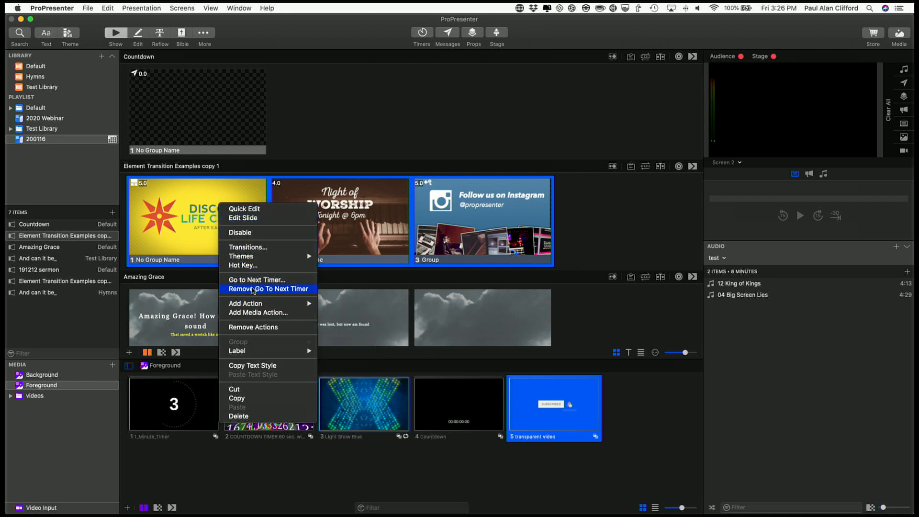
pyautogui.click(255, 280)
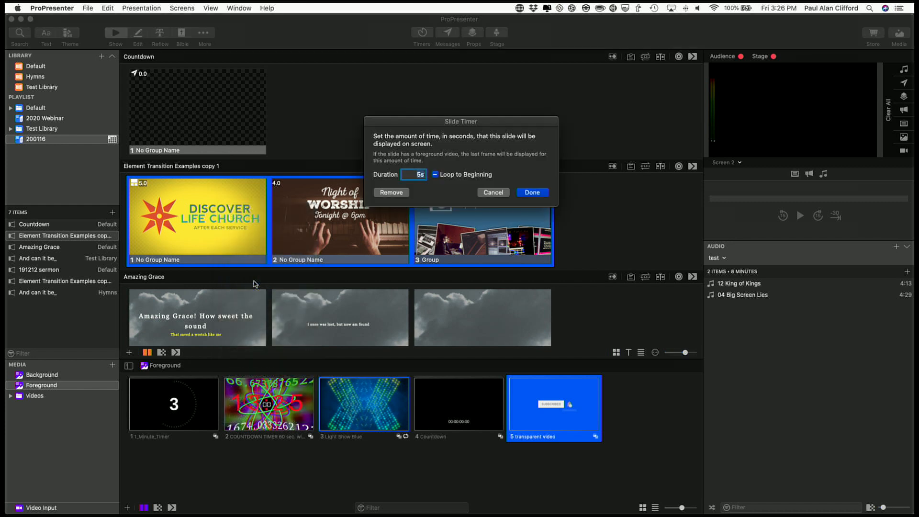
pyautogui.moveTo(160, 195)
pyautogui.write('7')
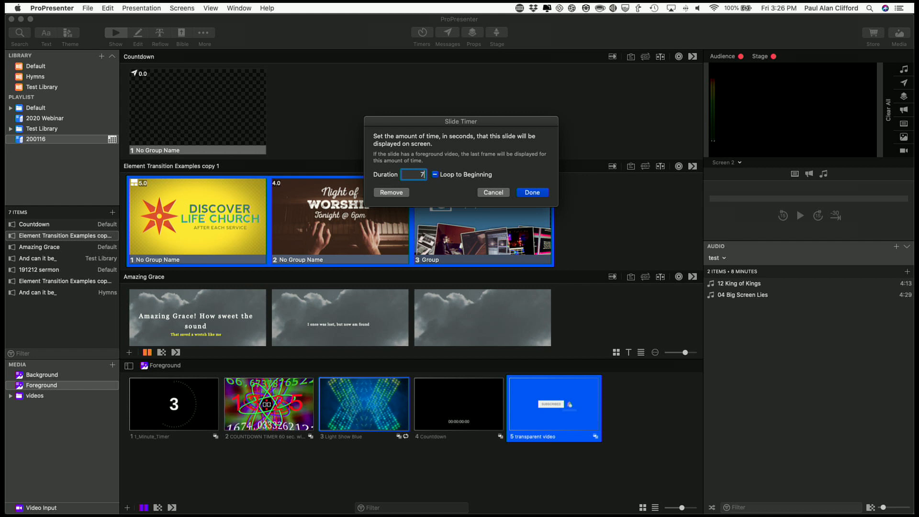
pyautogui.click(531, 192)
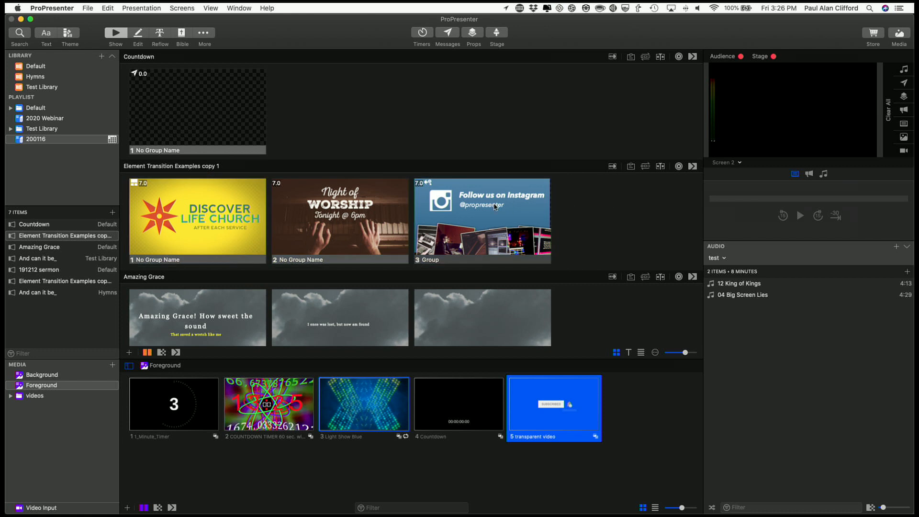
# Set the Follow us on Instagram slide's 7-second timer to Loop to Beginning
pyautogui.rightClick(495, 206)
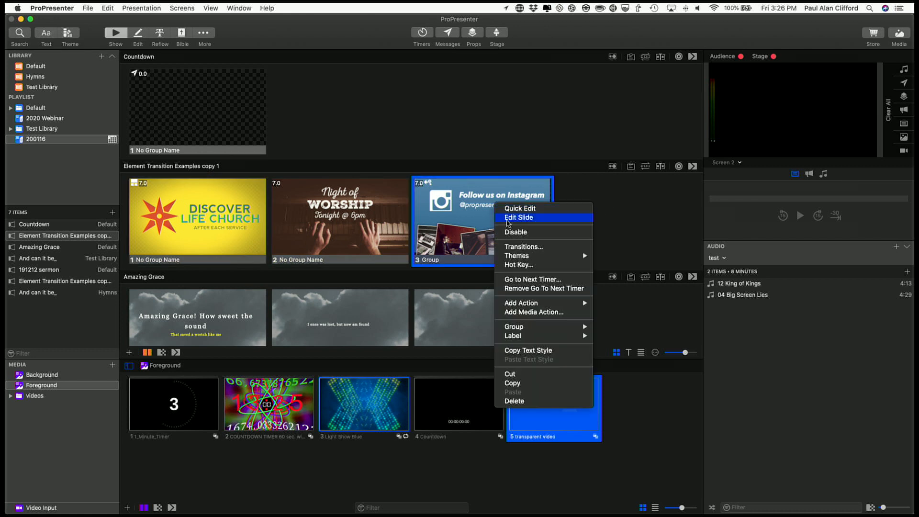
pyautogui.moveTo(511, 235)
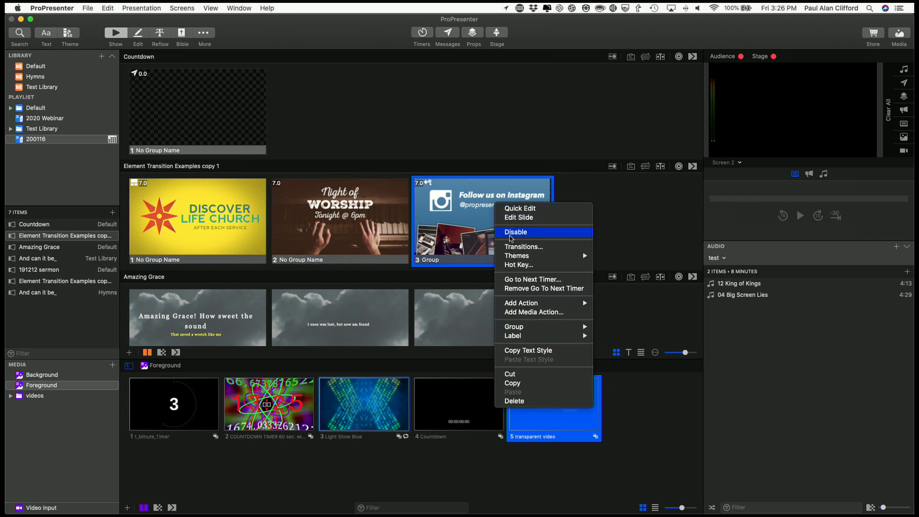
pyautogui.moveTo(522, 279)
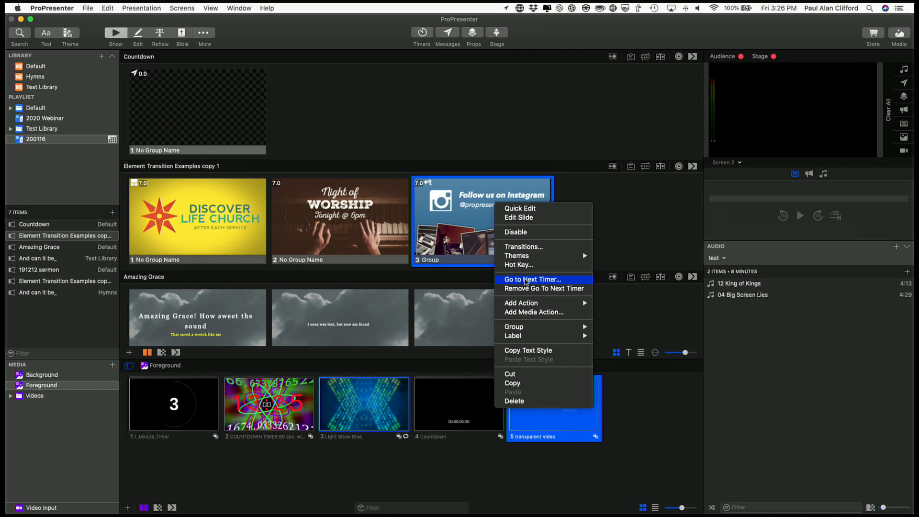
pyautogui.moveTo(538, 256)
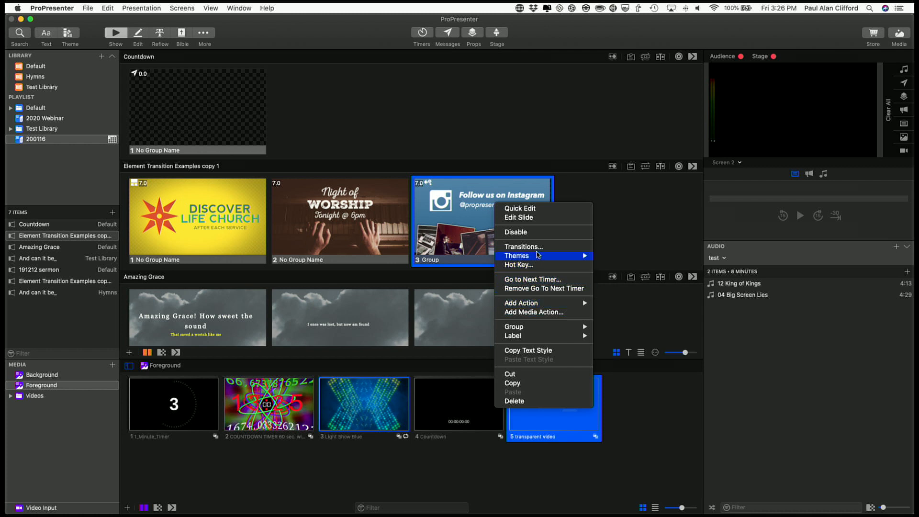
pyautogui.moveTo(532, 279)
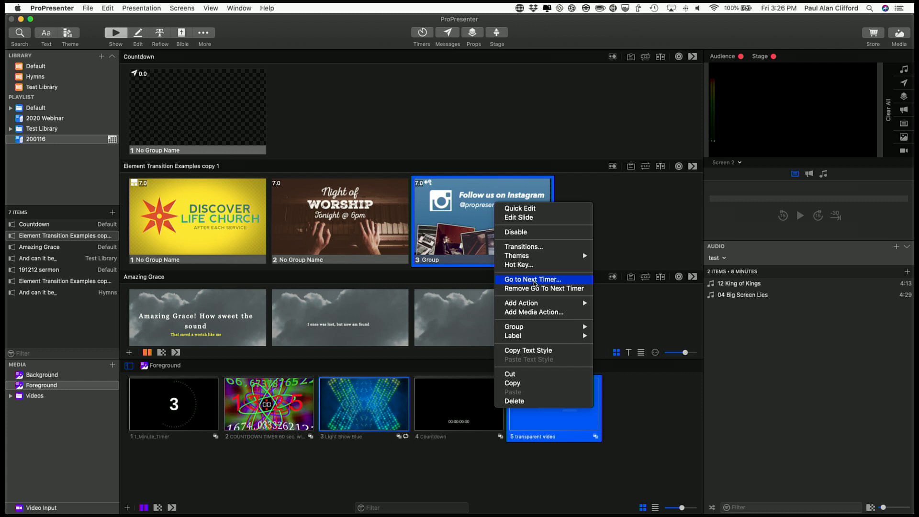
pyautogui.click(532, 279)
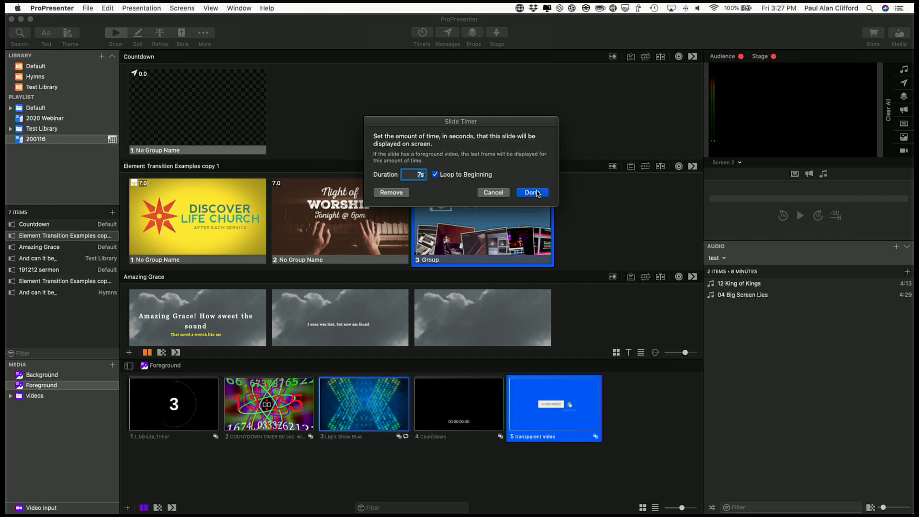
pyautogui.click(531, 193)
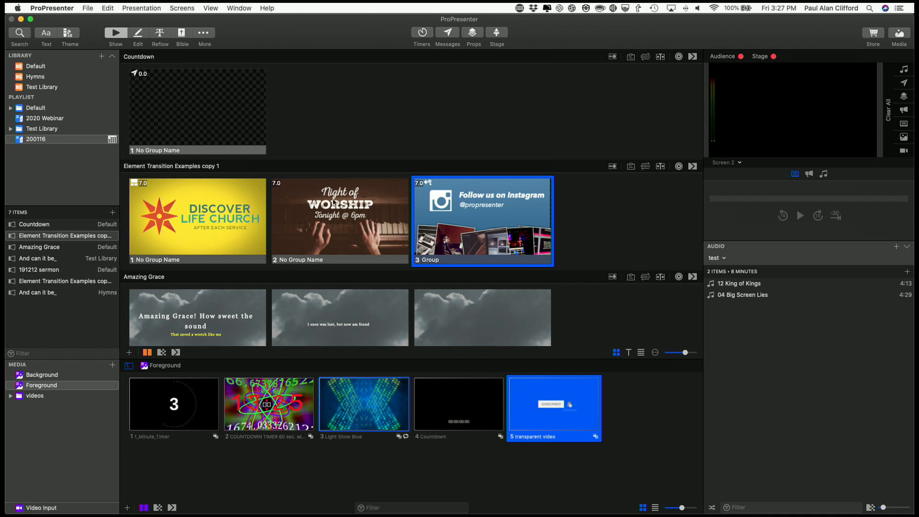
pyautogui.moveTo(520, 238)
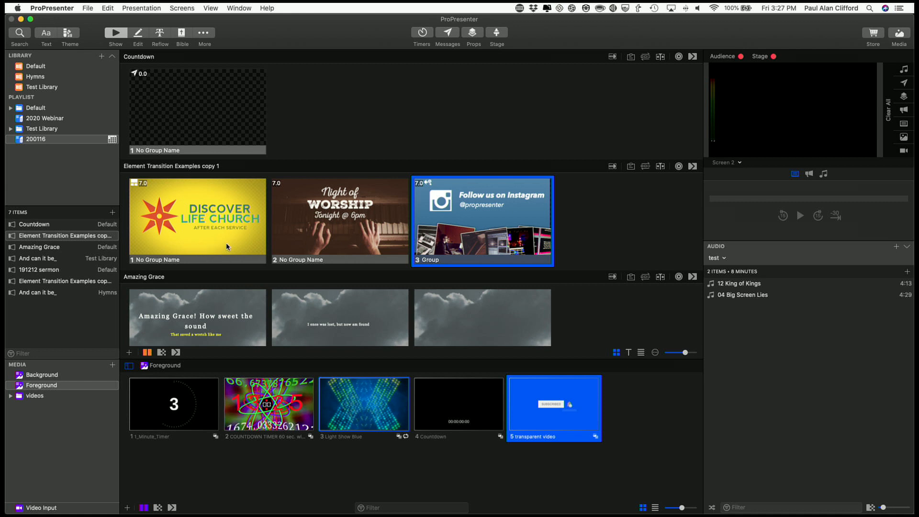
pyautogui.moveTo(157, 229)
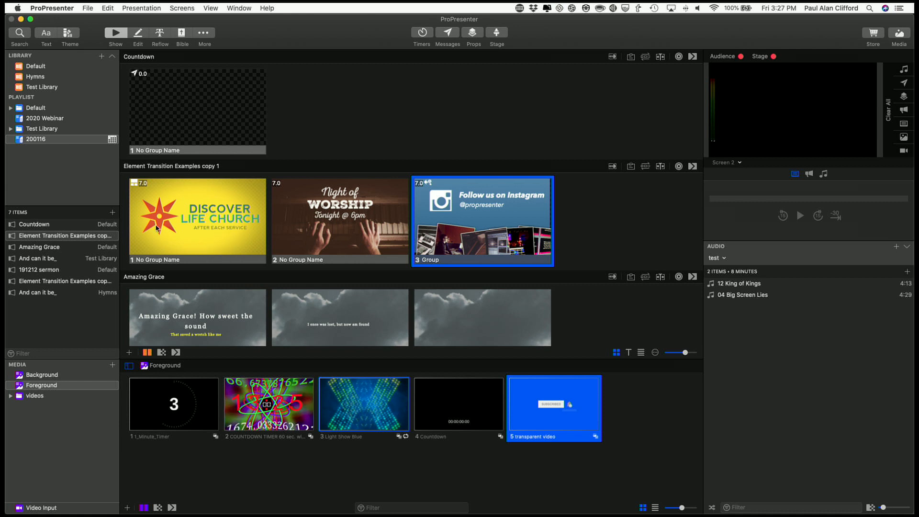
pyautogui.moveTo(449, 229)
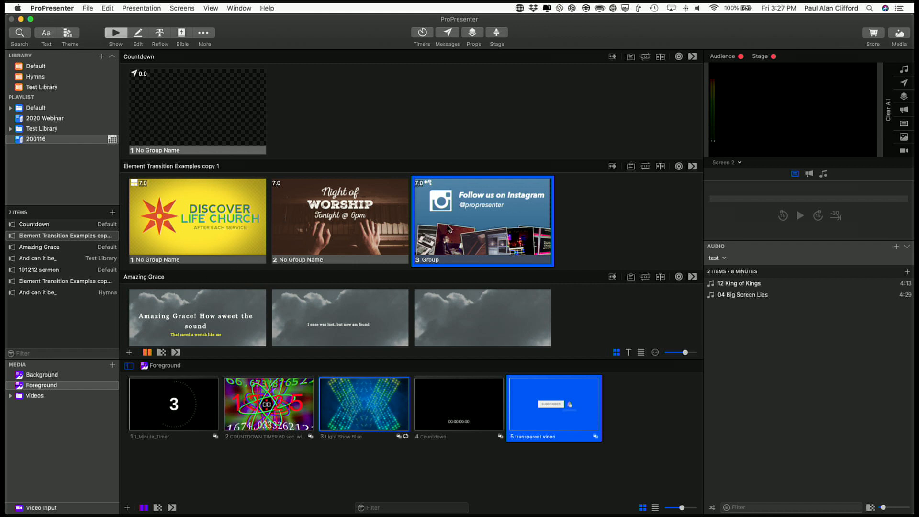
pyautogui.moveTo(136, 212)
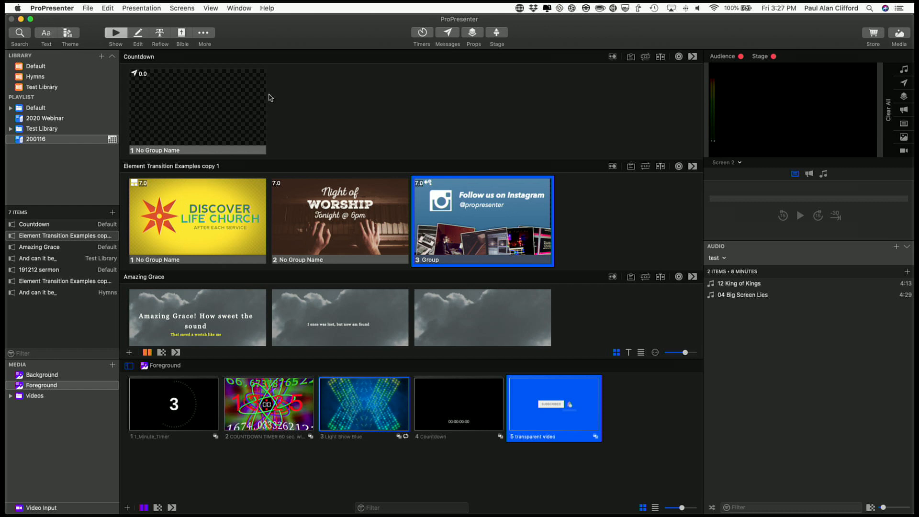
pyautogui.moveTo(285, 106)
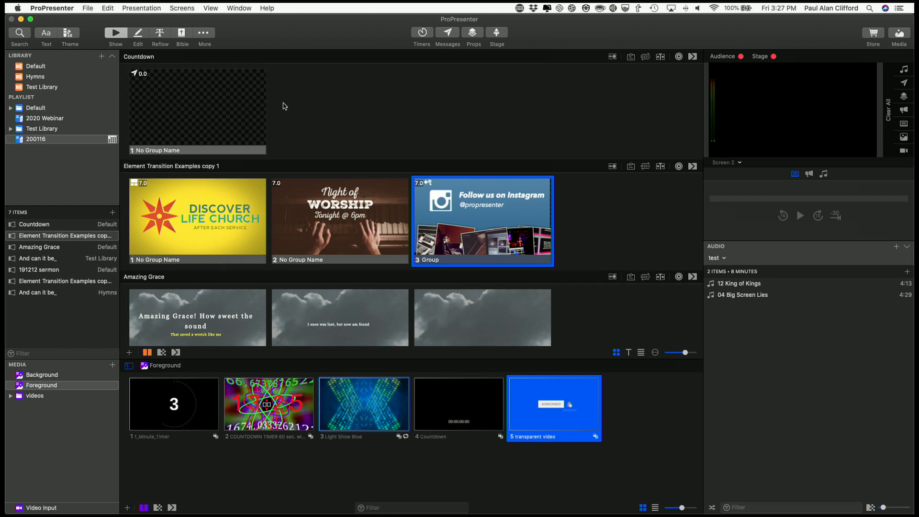
pyautogui.moveTo(271, 71)
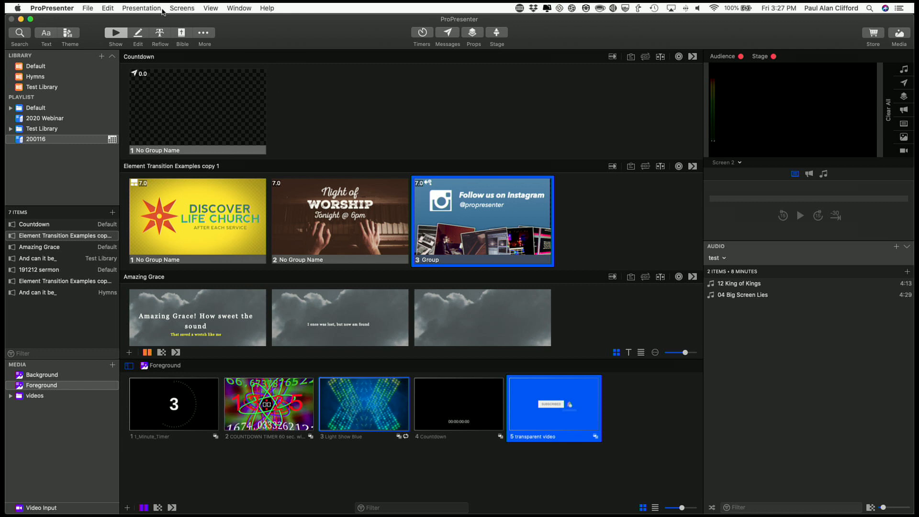
# Open the Calendar window from the View menu
pyautogui.click(211, 8)
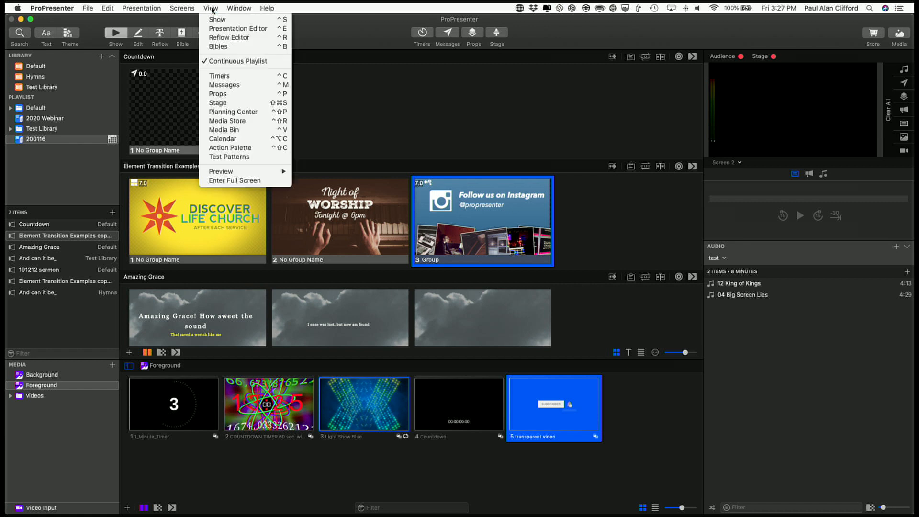
pyautogui.moveTo(223, 138)
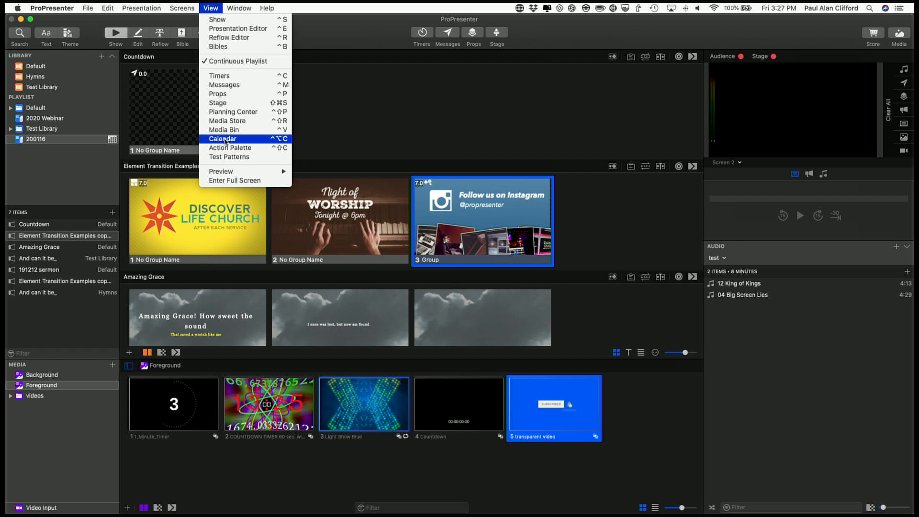
pyautogui.click(224, 139)
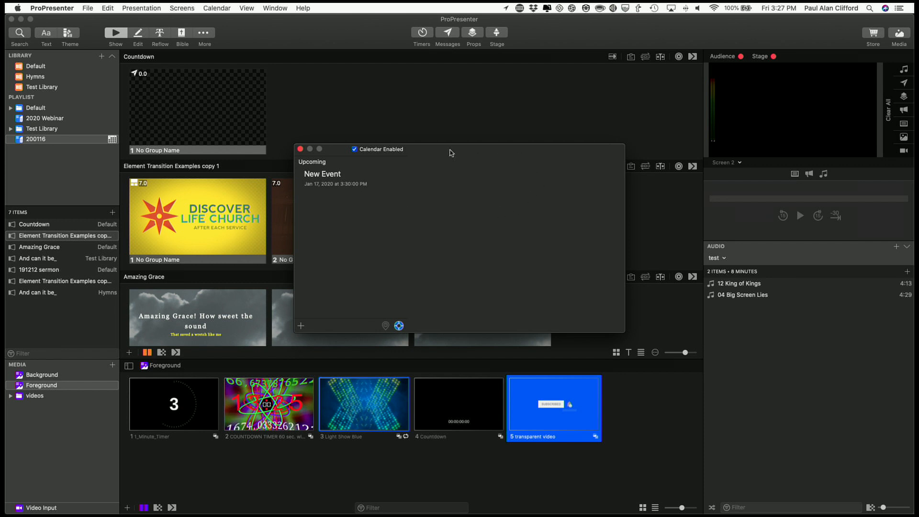
pyautogui.moveTo(363, 159)
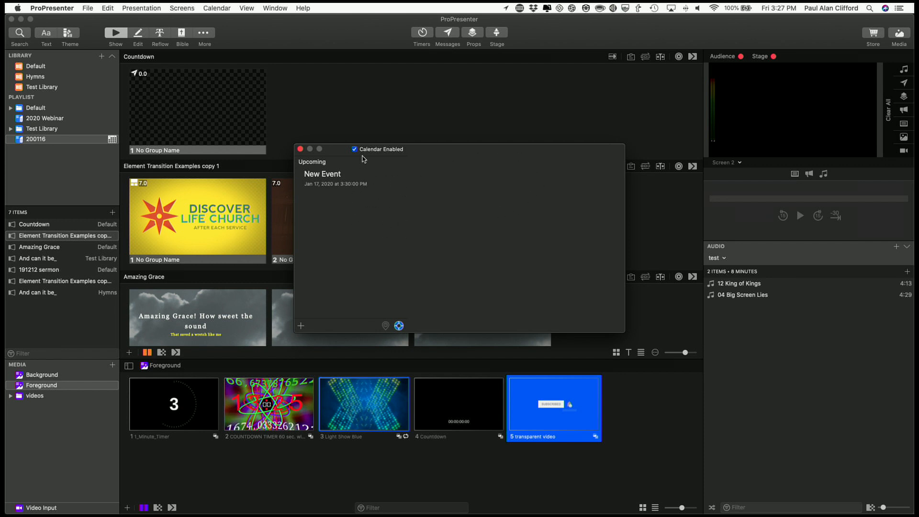
# Select New Event to show its 1/17/2020 3:30 PM schedule and Countdown action
pyautogui.click(322, 174)
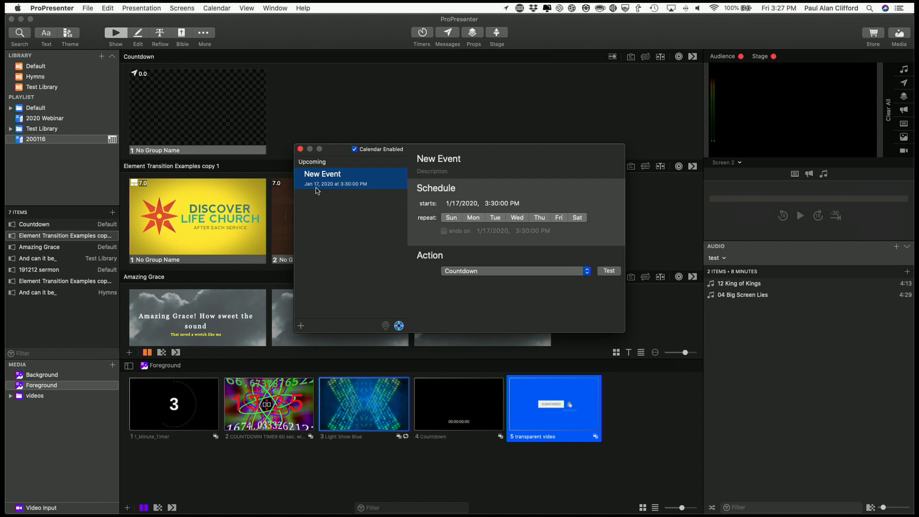
pyautogui.moveTo(334, 191)
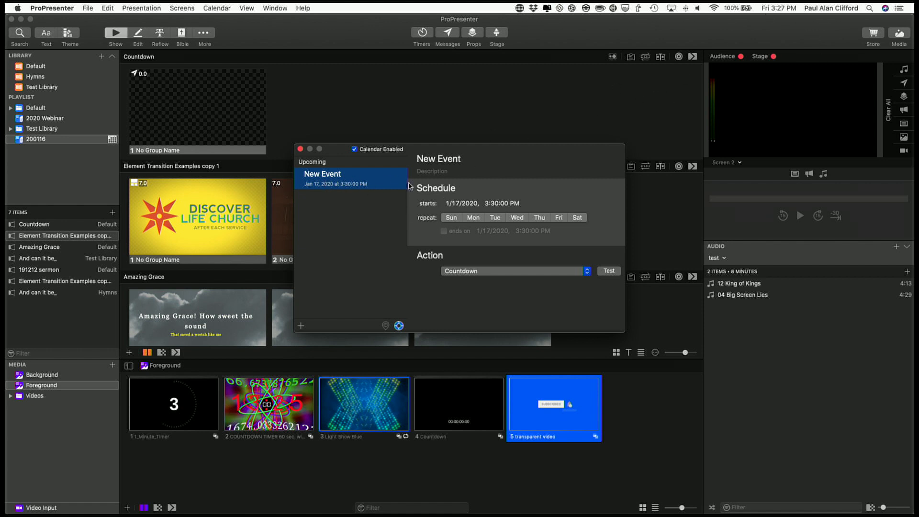
pyautogui.moveTo(509, 198)
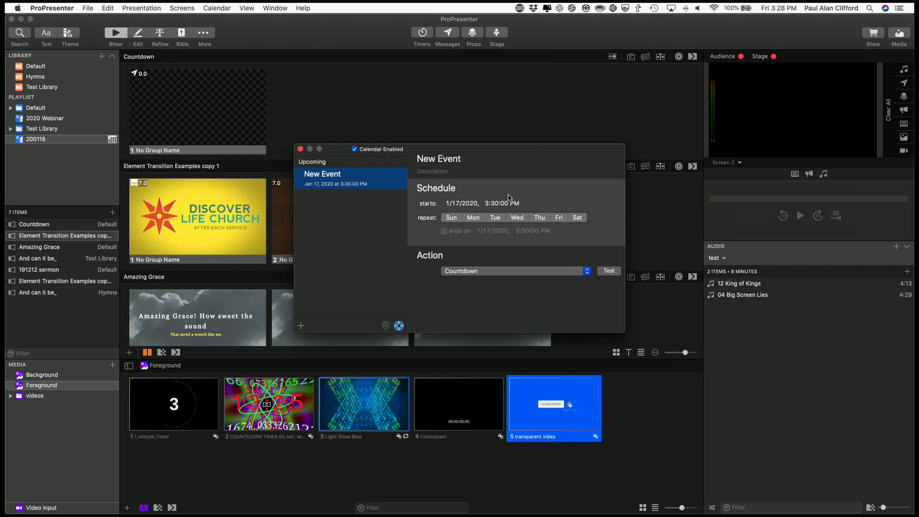
pyautogui.moveTo(425, 227)
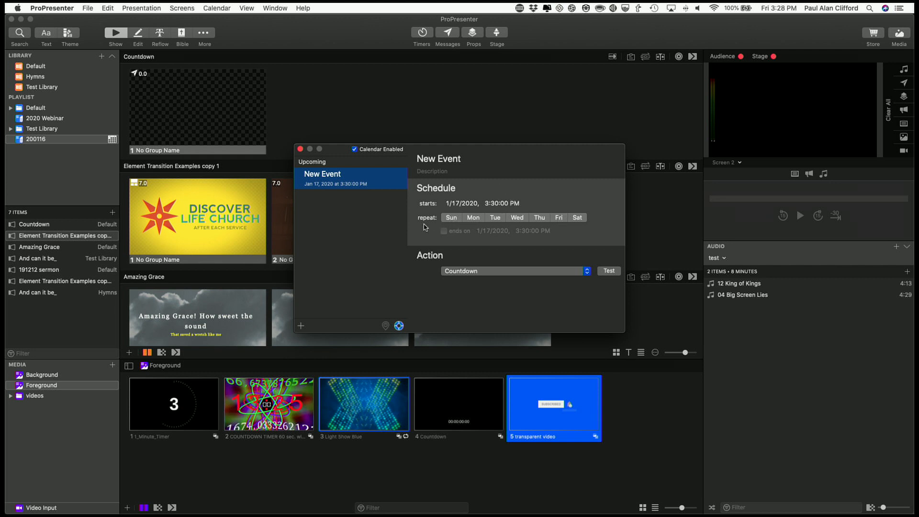
pyautogui.moveTo(451, 237)
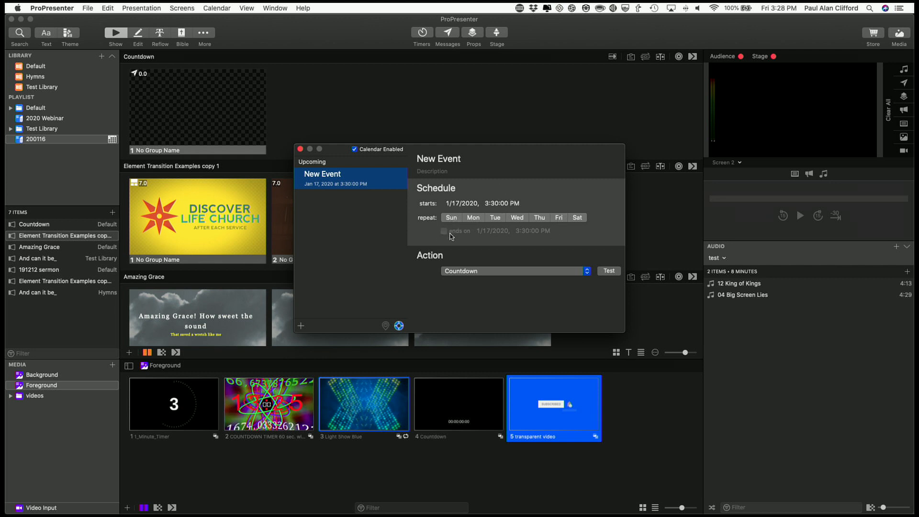
pyautogui.moveTo(483, 276)
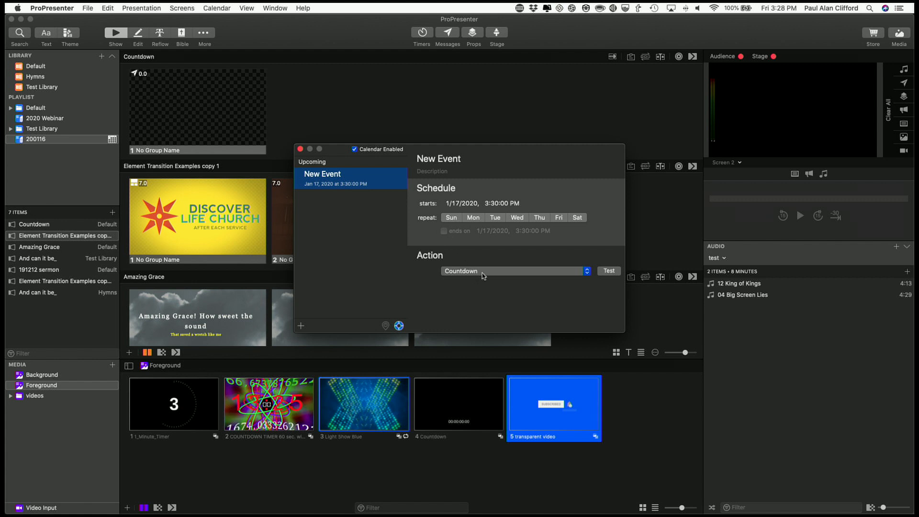
pyautogui.moveTo(437, 203)
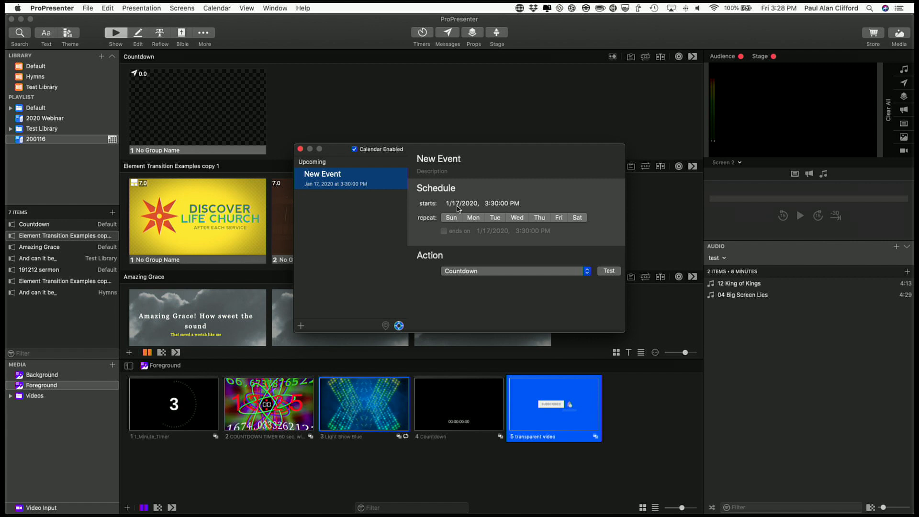
pyautogui.moveTo(488, 210)
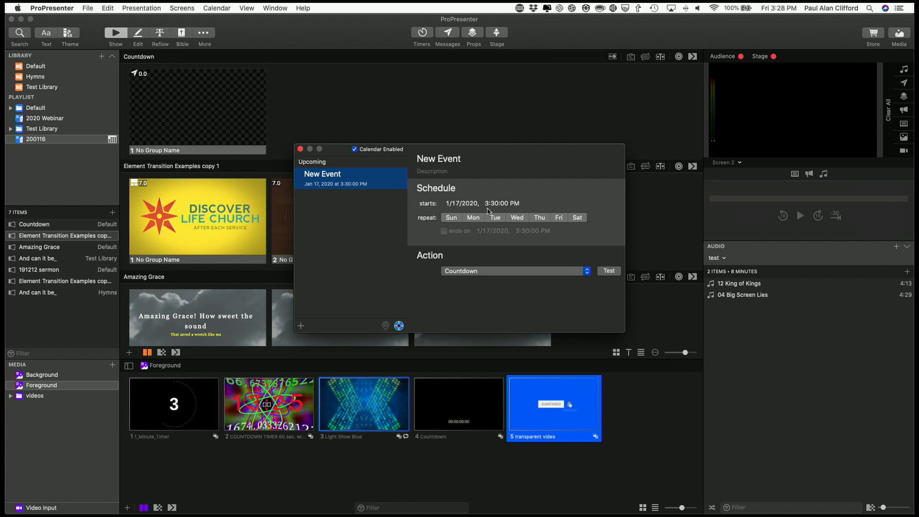
pyautogui.moveTo(577, 285)
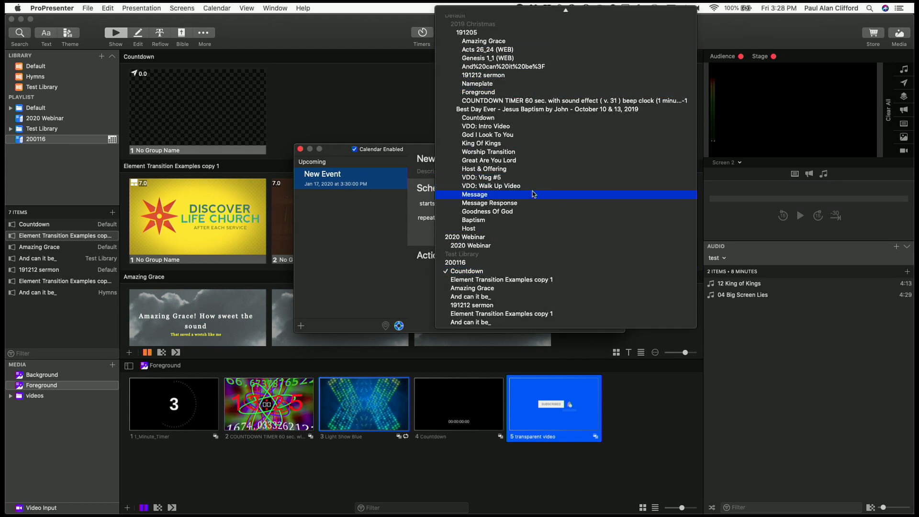
pyautogui.moveTo(627, 92)
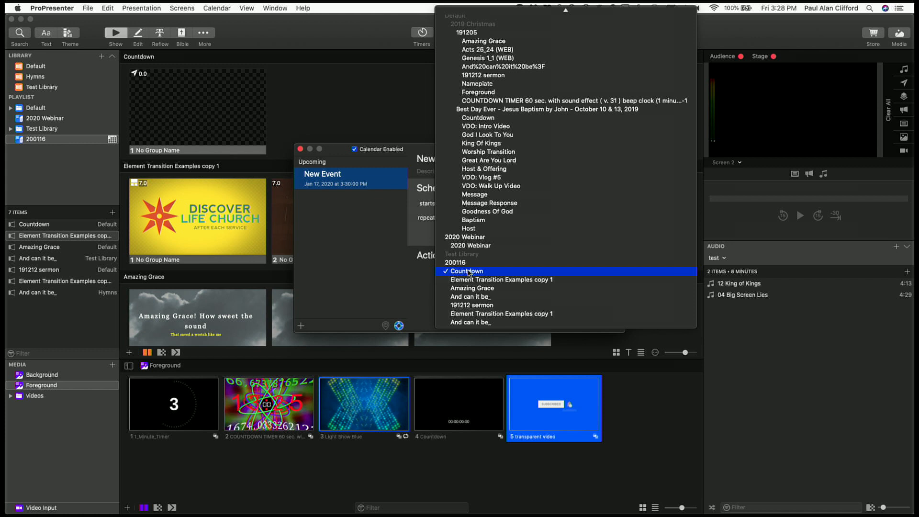
# Keep Countdown from the 200116 playlist as New Event's action
pyautogui.click(469, 271)
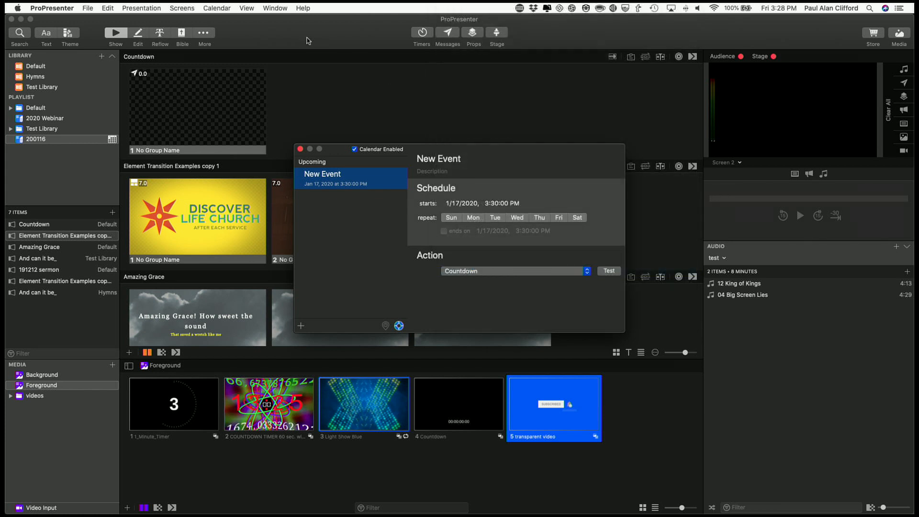
pyautogui.moveTo(184, 97)
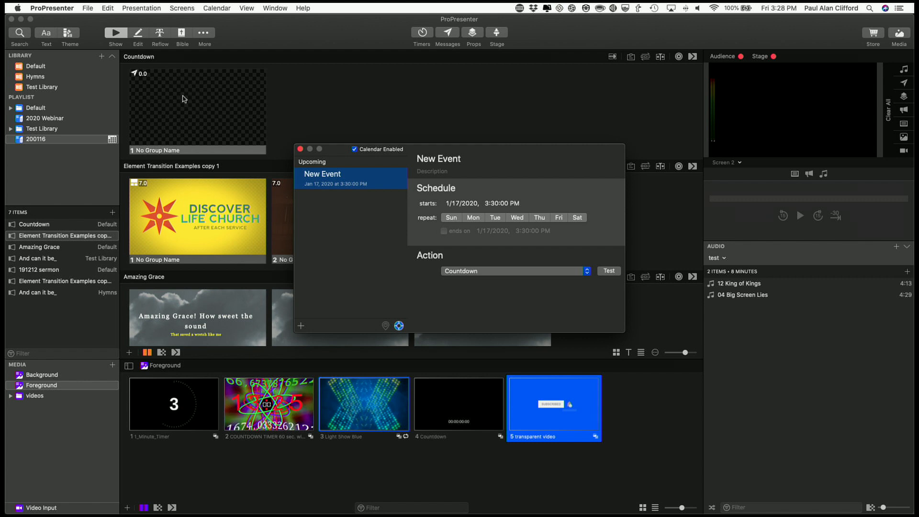
pyautogui.moveTo(161, 65)
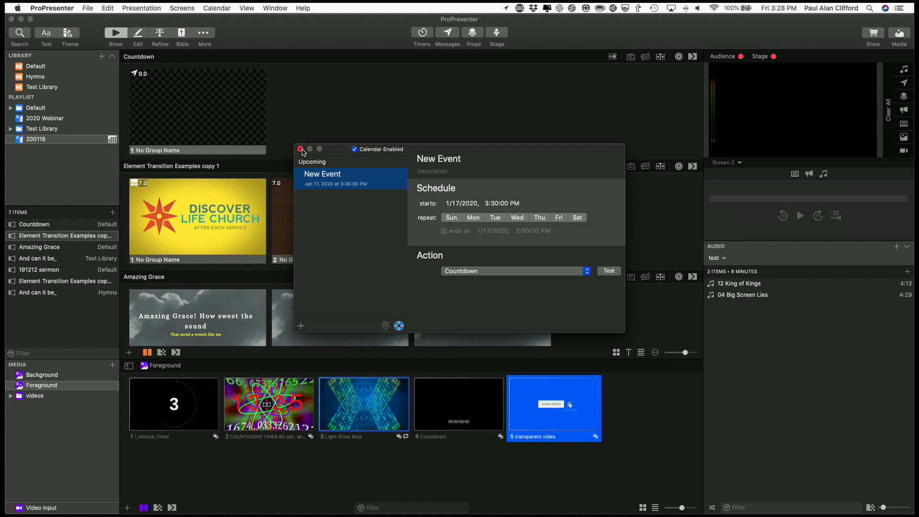
# Close the Calendar and open the Action Palette for the Countdown slide
pyautogui.click(301, 148)
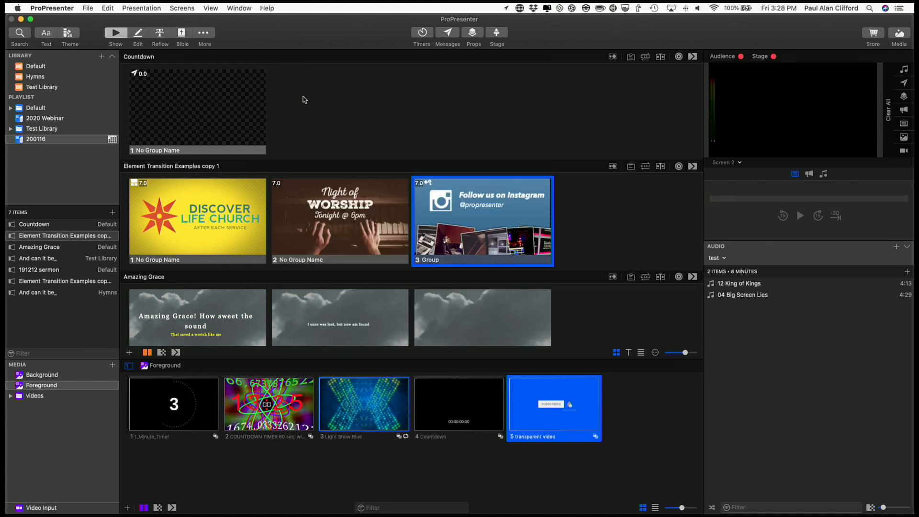
pyautogui.rightClick(197, 109)
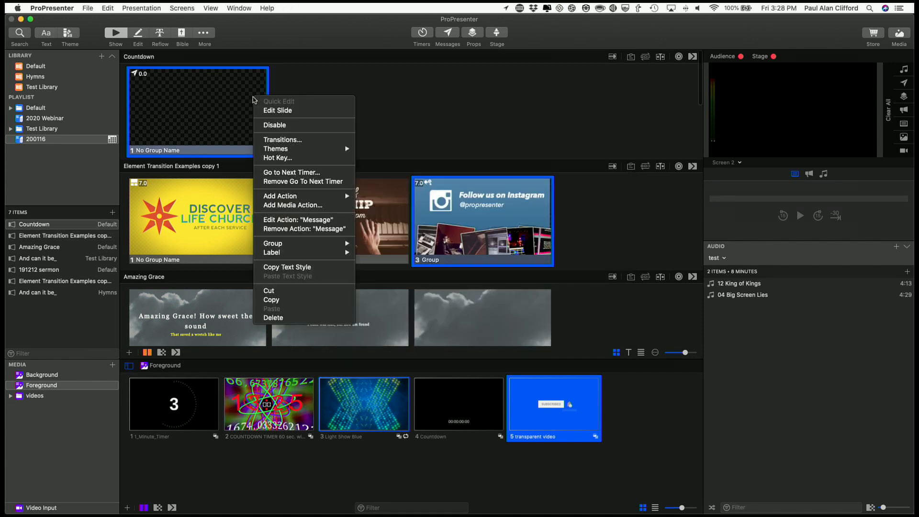
pyautogui.moveTo(281, 195)
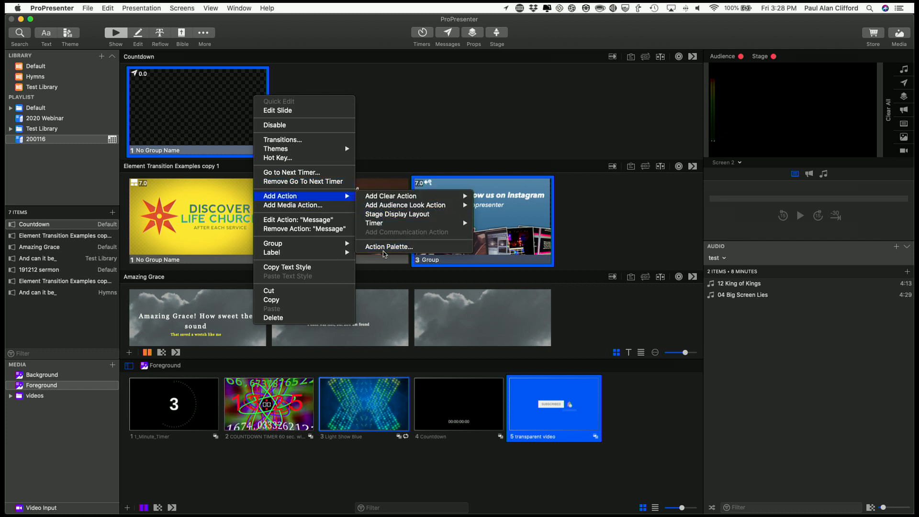
pyautogui.click(388, 246)
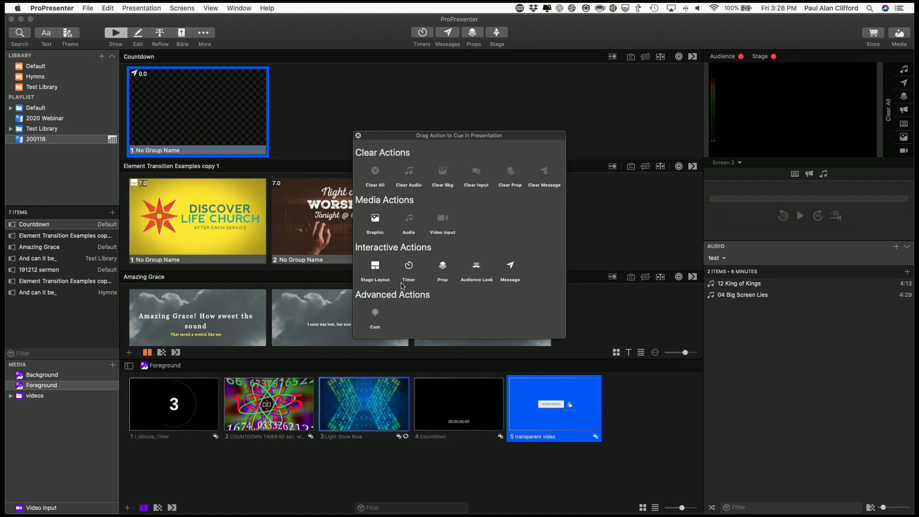
pyautogui.moveTo(509, 271)
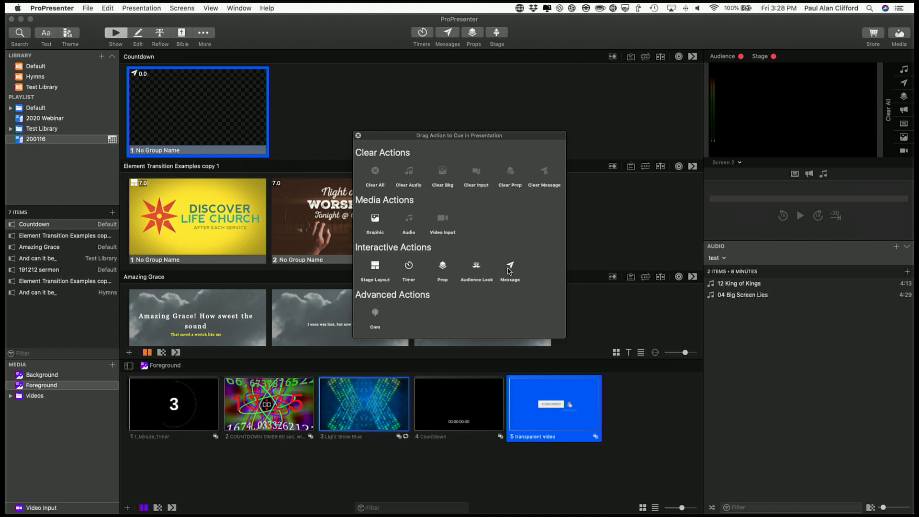
pyautogui.moveTo(100, 92)
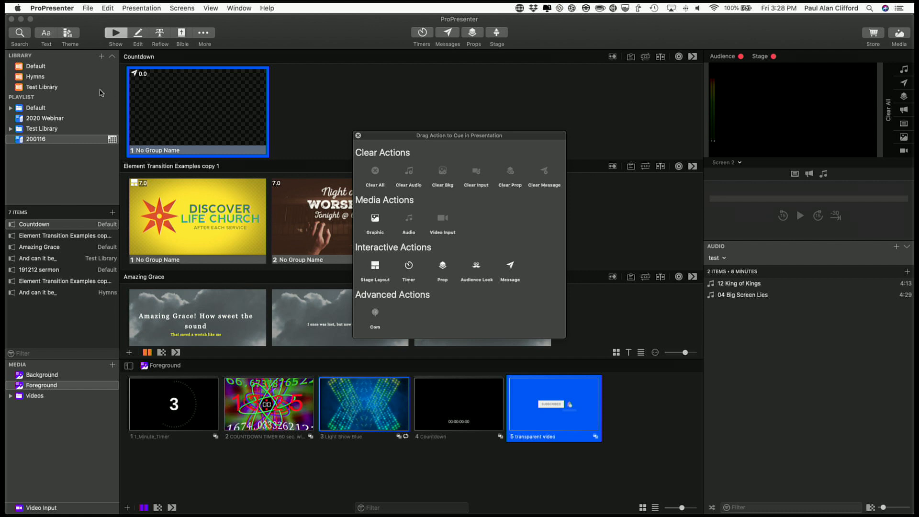
pyautogui.moveTo(515, 271)
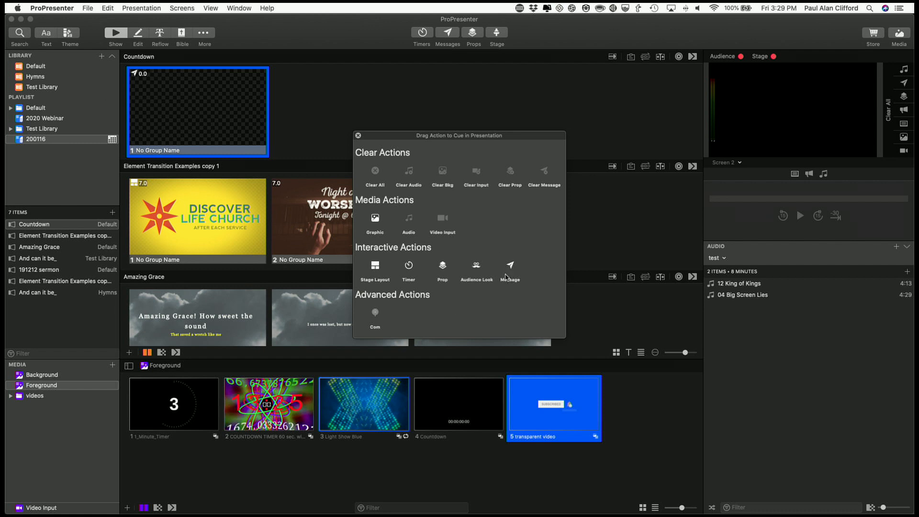
pyautogui.moveTo(411, 251)
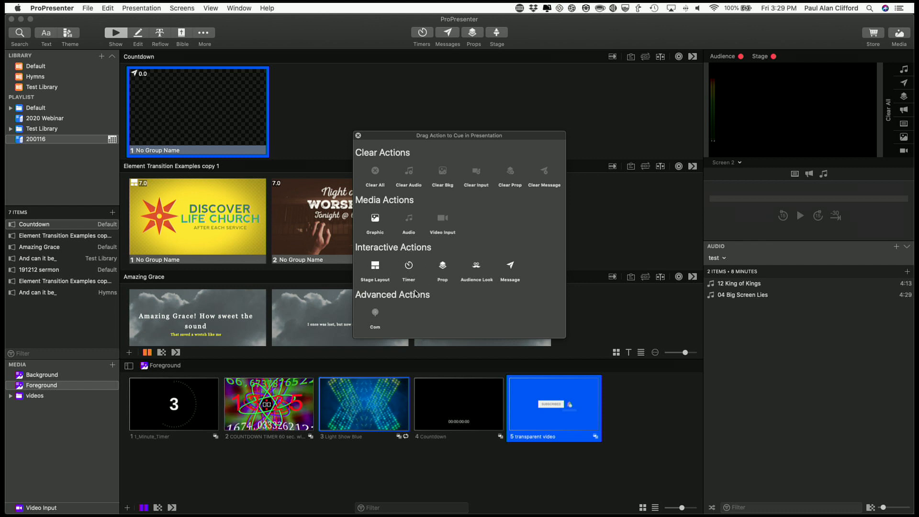
pyautogui.moveTo(488, 289)
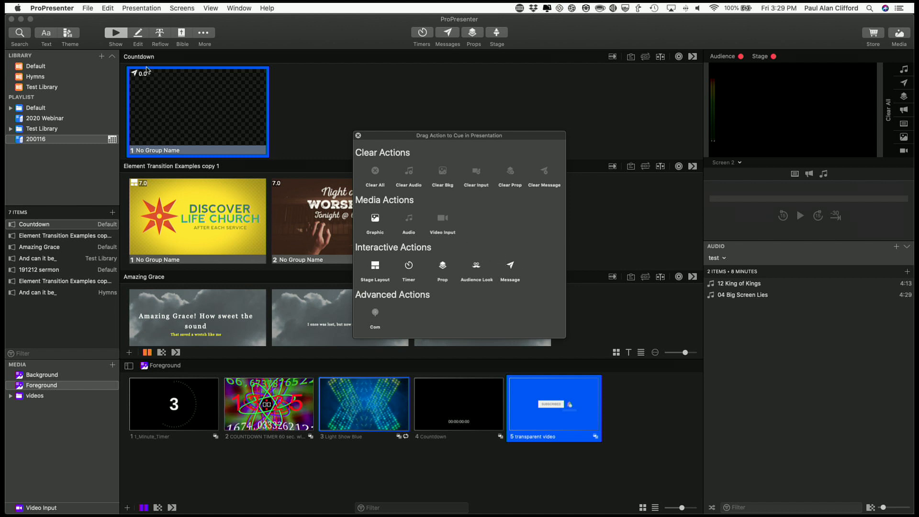
pyautogui.moveTo(213, 144)
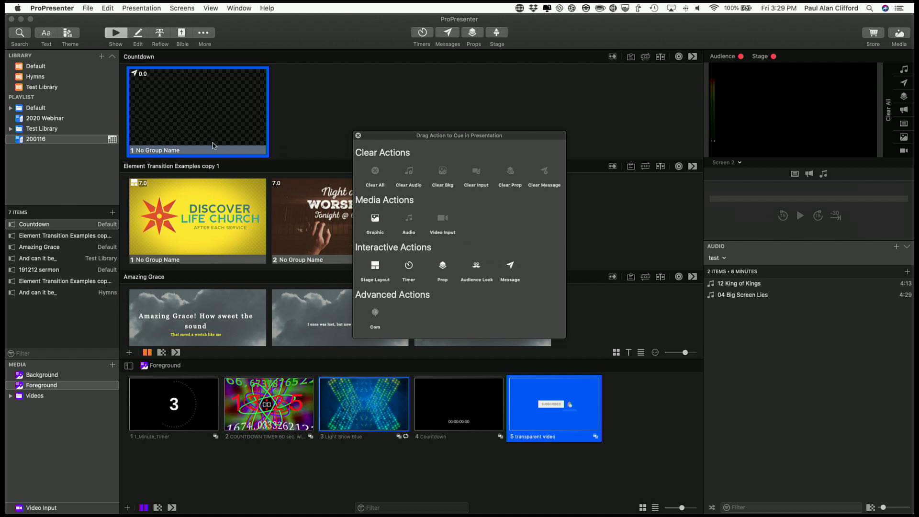
pyautogui.moveTo(204, 104)
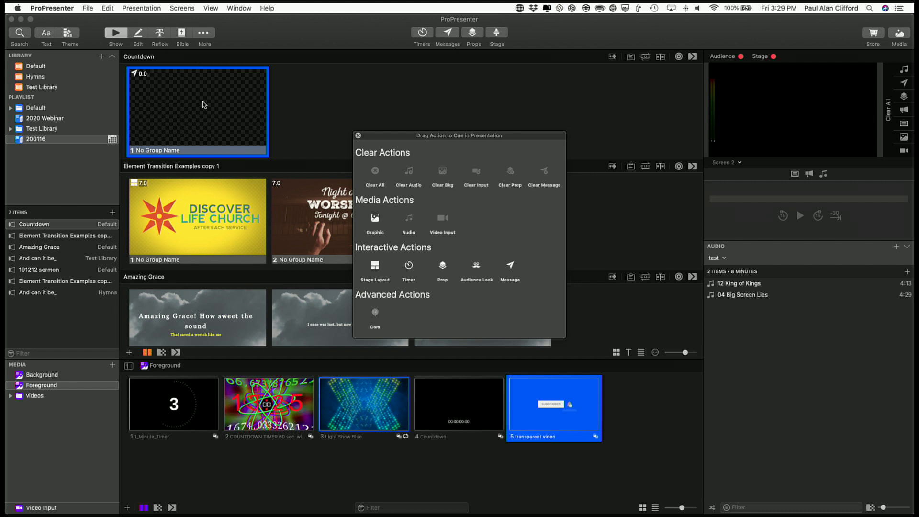
pyautogui.moveTo(246, 94)
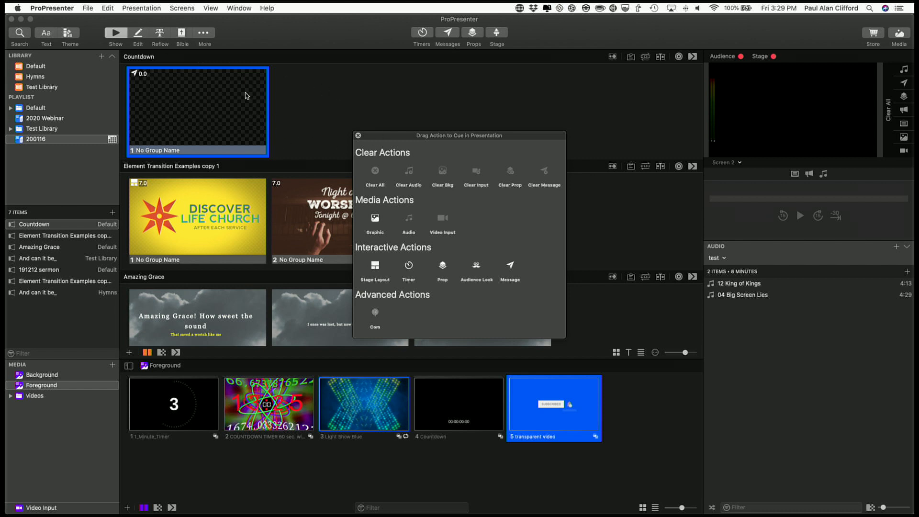
pyautogui.moveTo(198, 135)
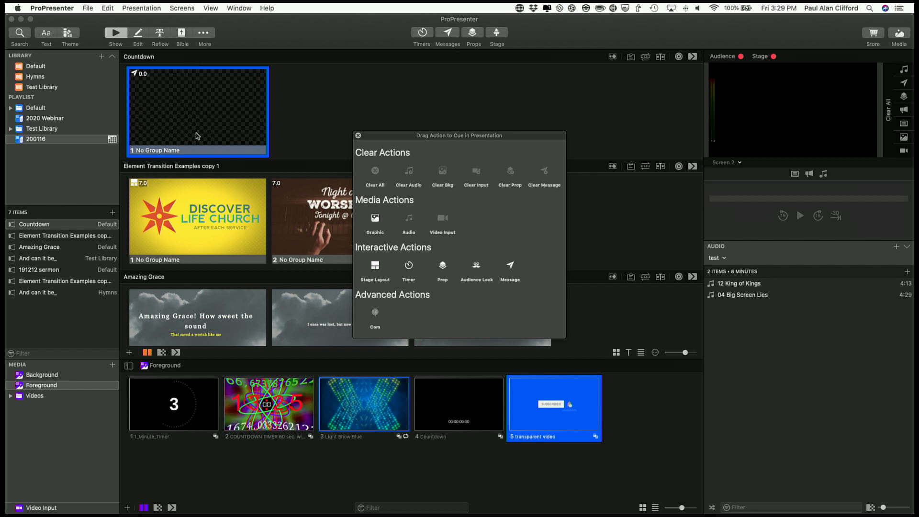
pyautogui.moveTo(173, 253)
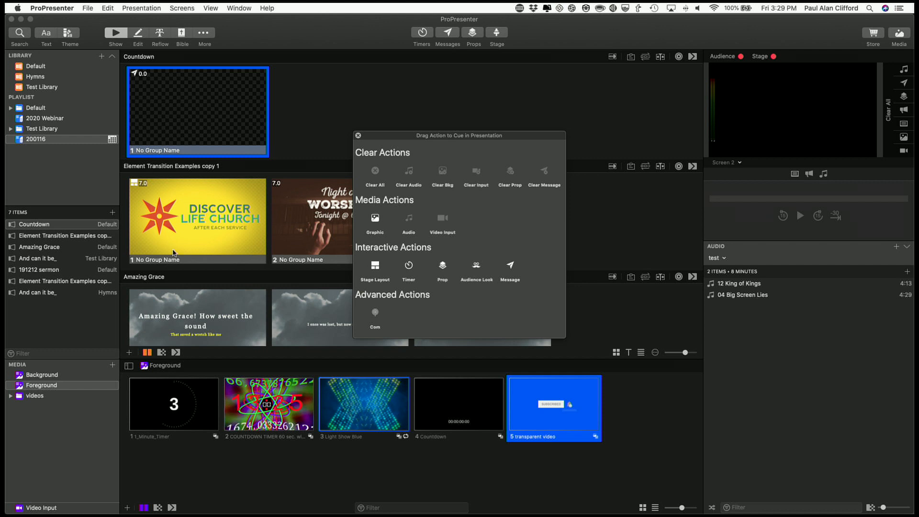
pyautogui.moveTo(363, 165)
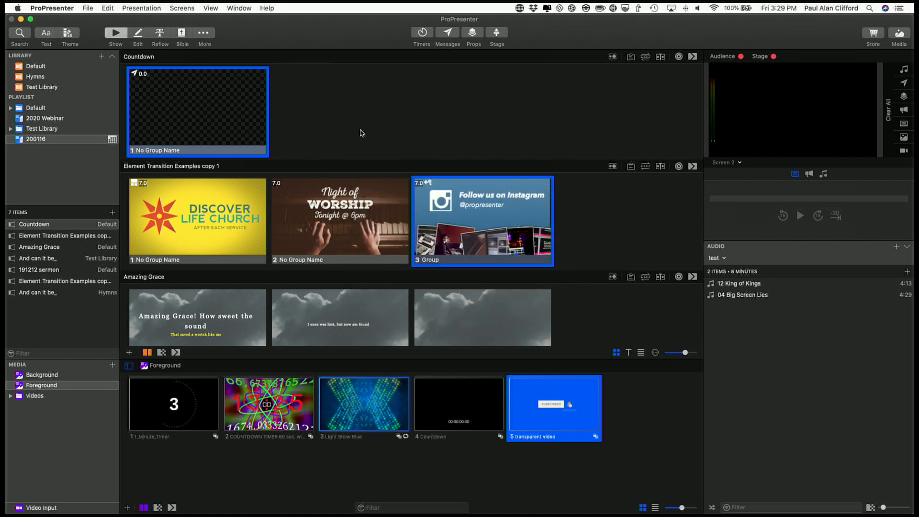
pyautogui.moveTo(415, 127)
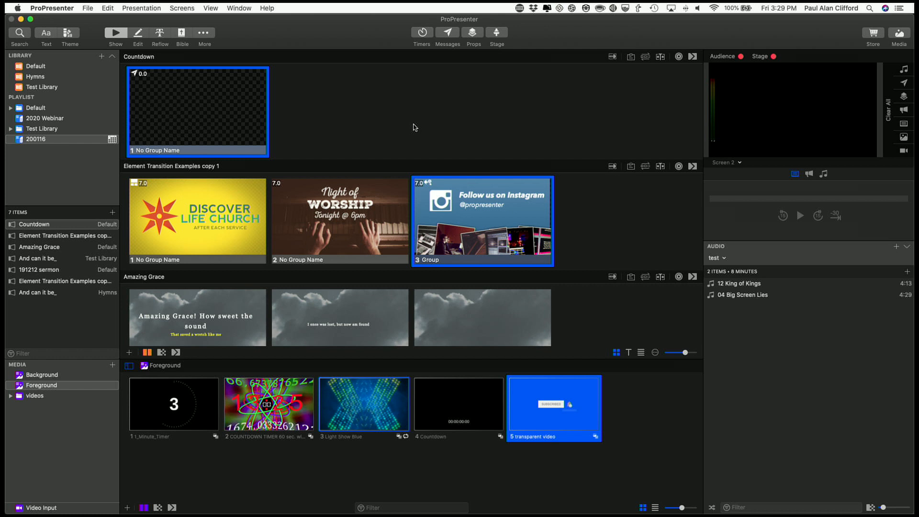
pyautogui.moveTo(838, 119)
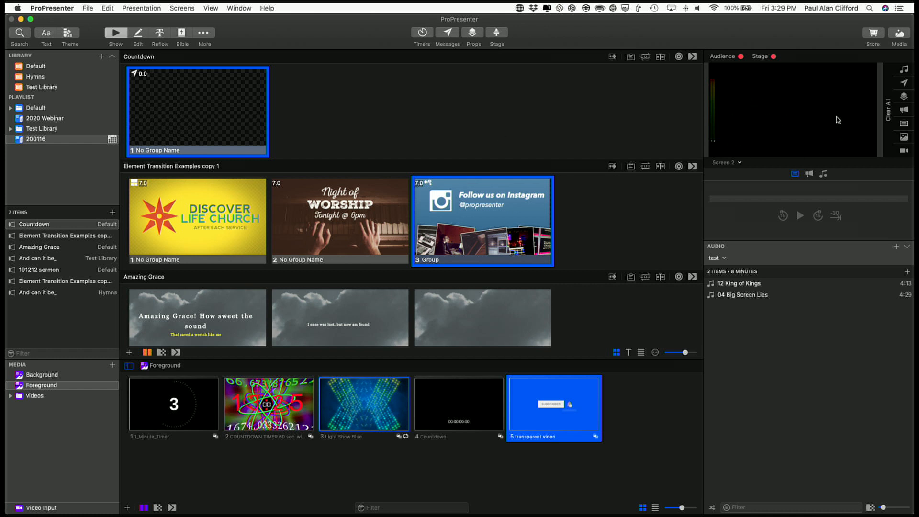
pyautogui.moveTo(795, 109)
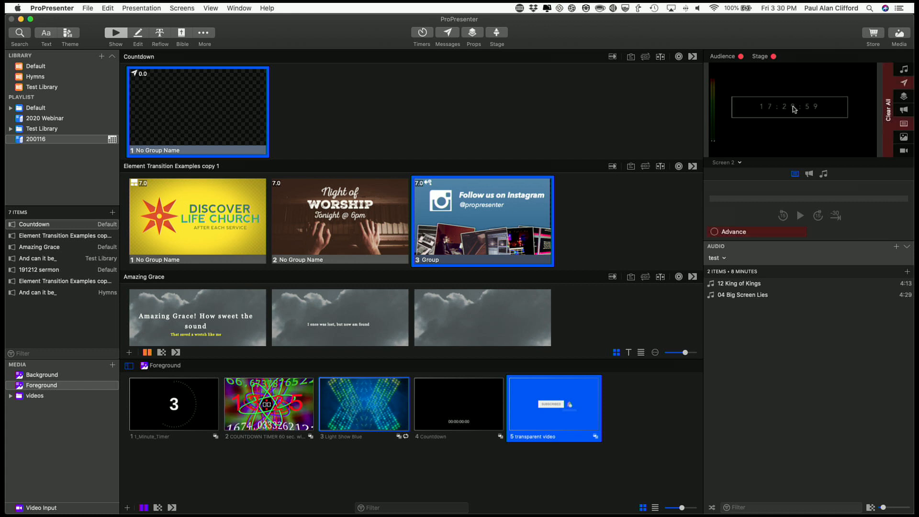
# Start the pre-service slides so they auto-advance every 7 seconds and loop on the Audience output
pyautogui.click(197, 219)
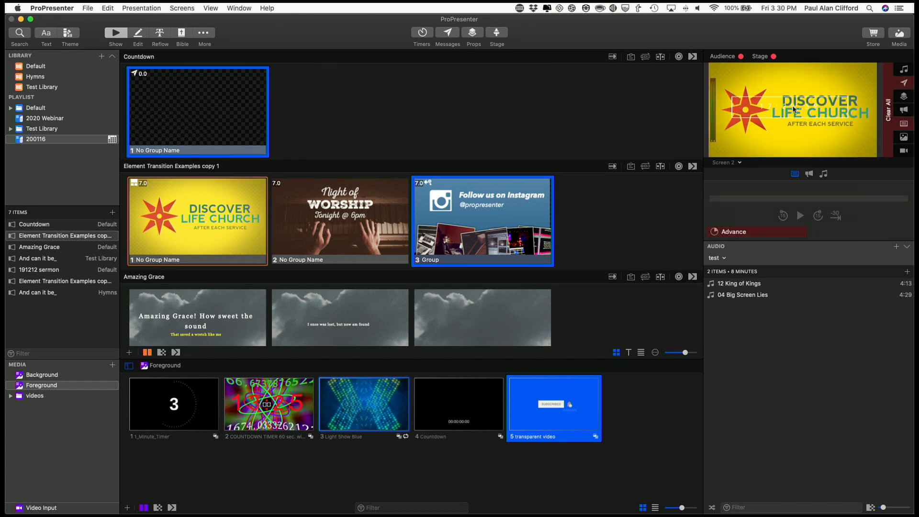
pyautogui.moveTo(755, 124)
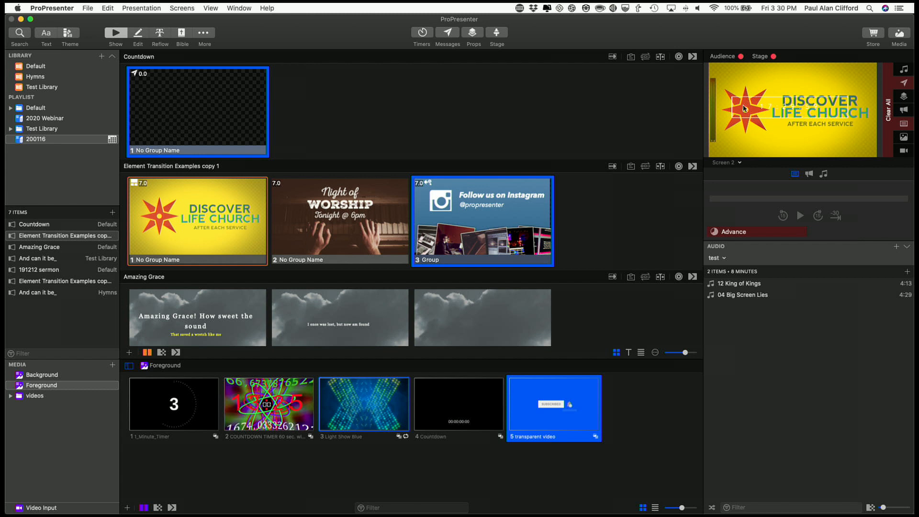
pyautogui.moveTo(768, 98)
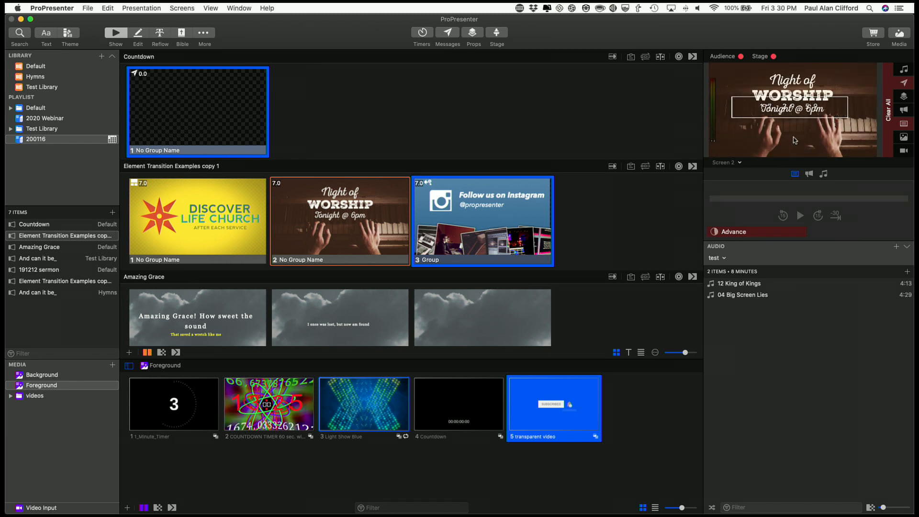
pyautogui.moveTo(804, 125)
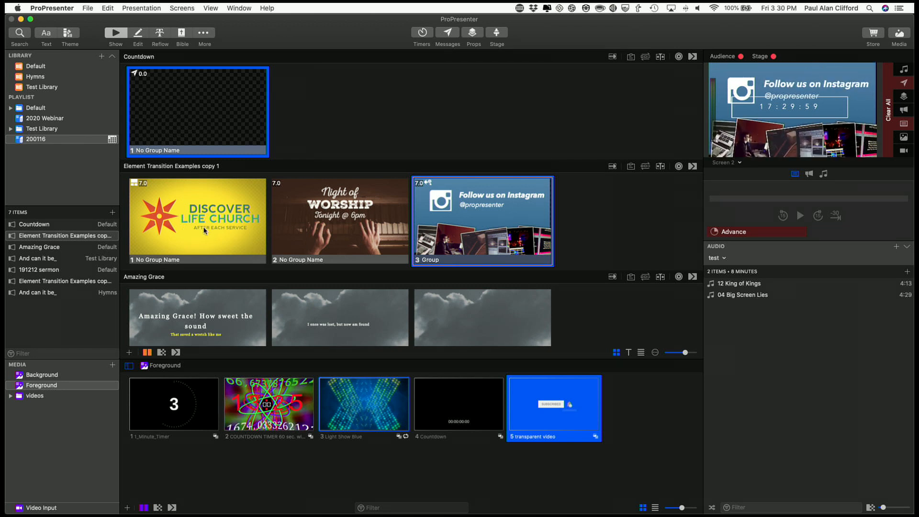
pyautogui.moveTo(148, 105)
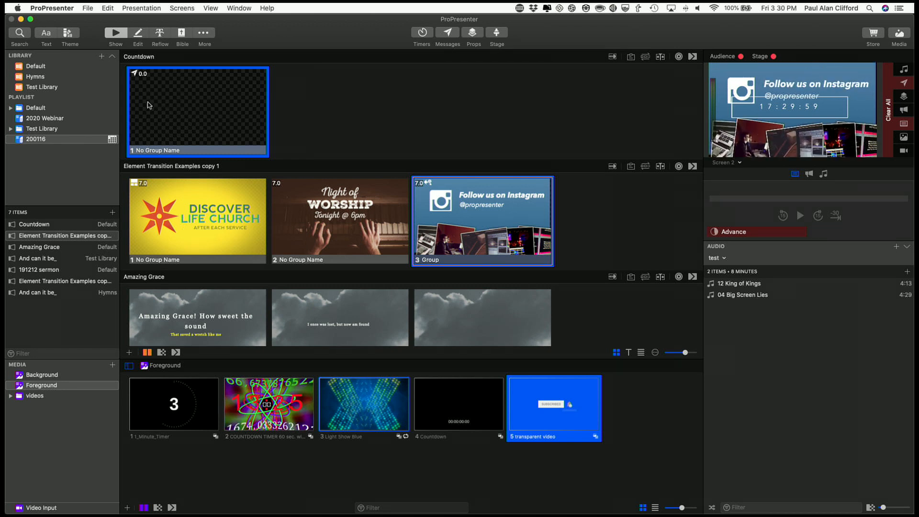
pyautogui.moveTo(544, 218)
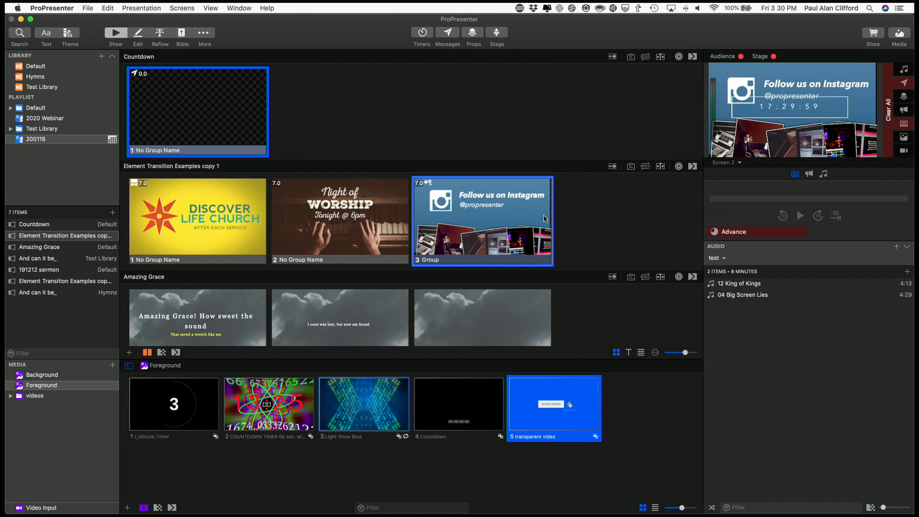
pyautogui.moveTo(391, 252)
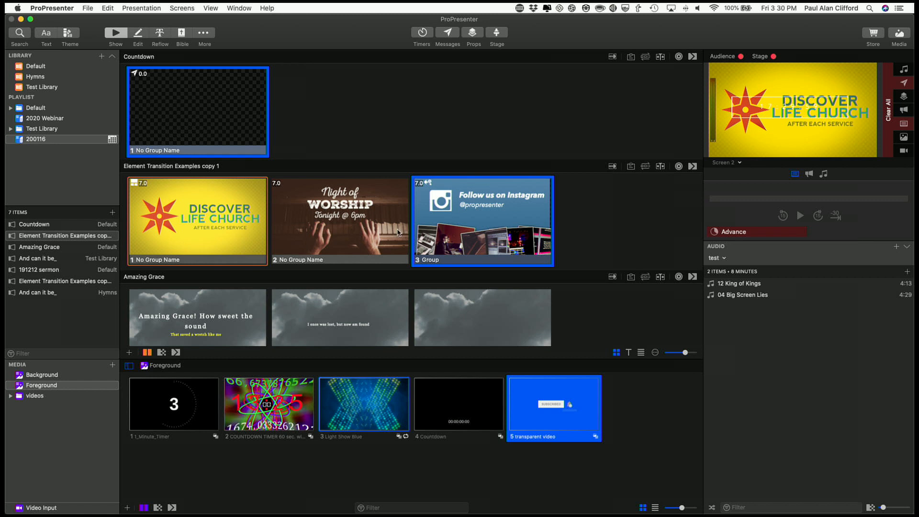
pyautogui.moveTo(485, 229)
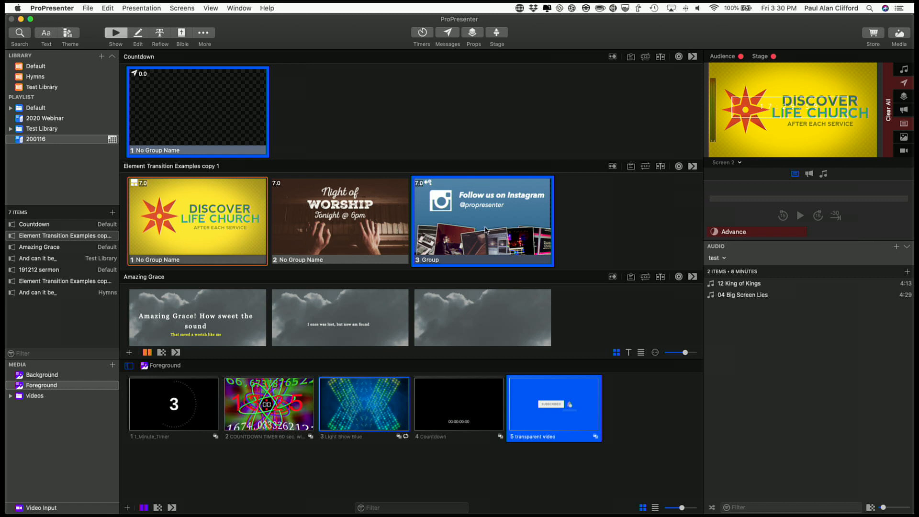
pyautogui.moveTo(279, 127)
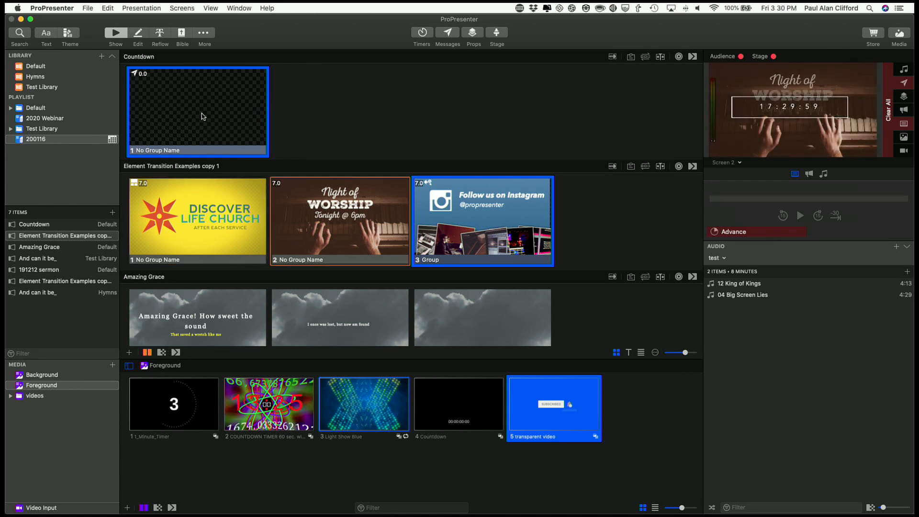
pyautogui.click(339, 220)
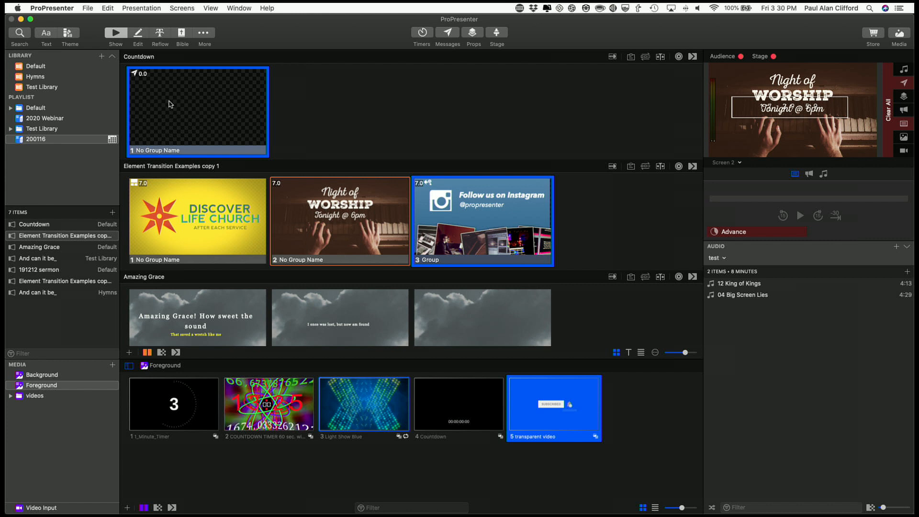
pyautogui.moveTo(329, 99)
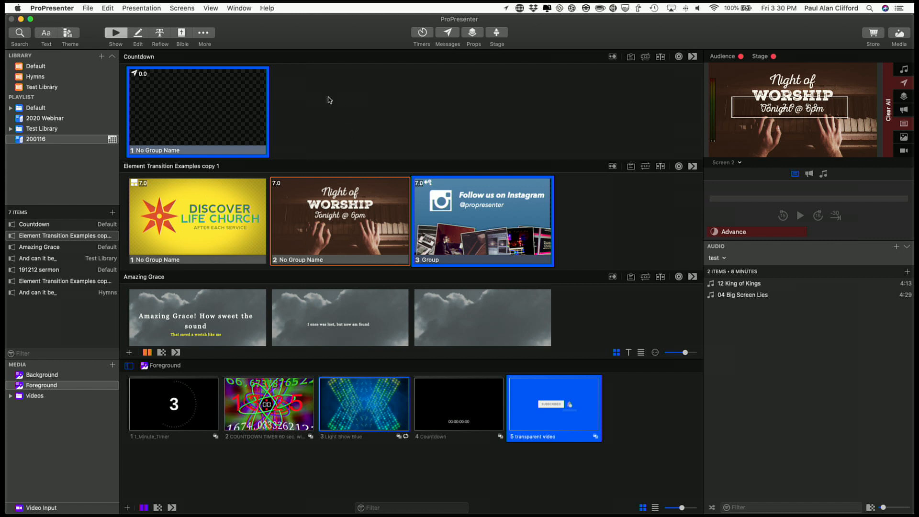
pyautogui.moveTo(254, 123)
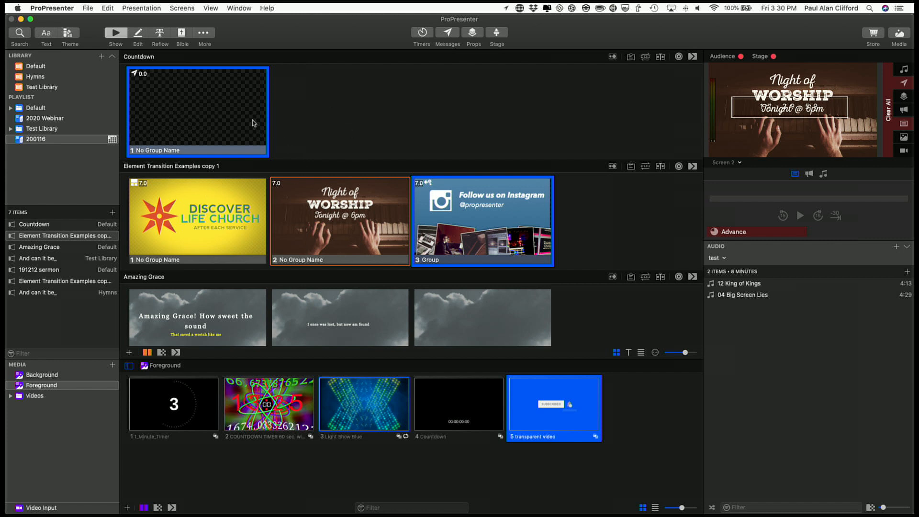